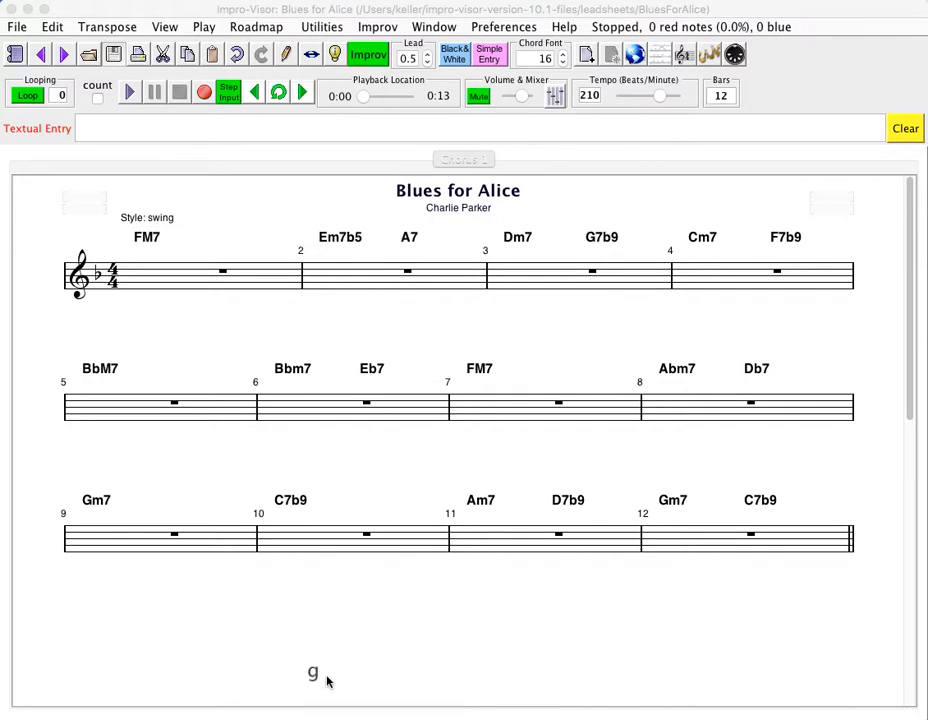
mouse_move(324, 610)
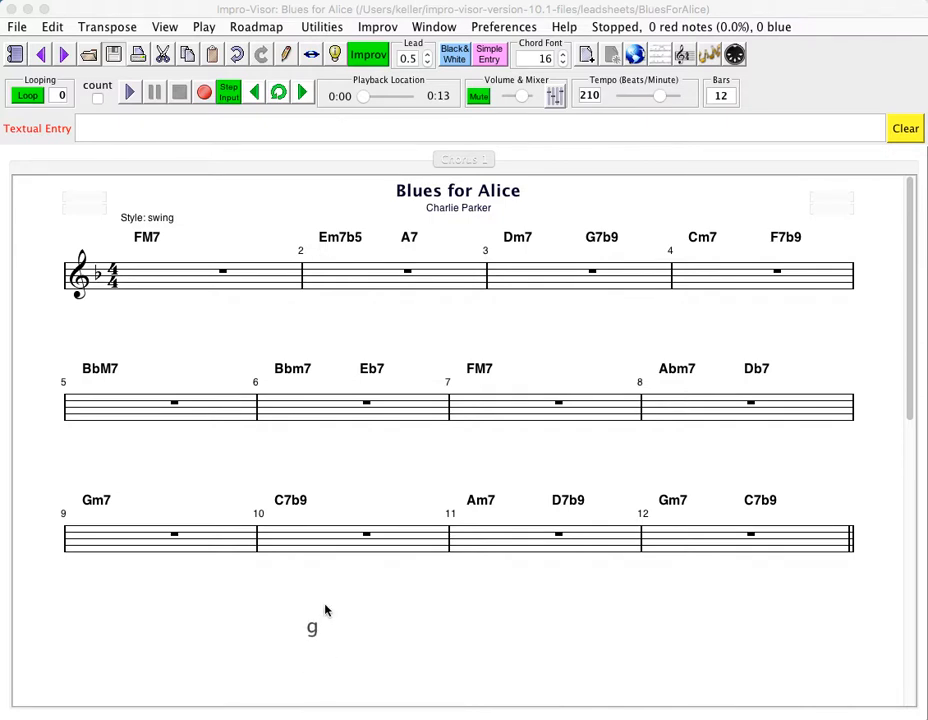
Step: Bring up the Choose Grammar list over the empty Blues for Alice leadsheet
left_click(376, 26)
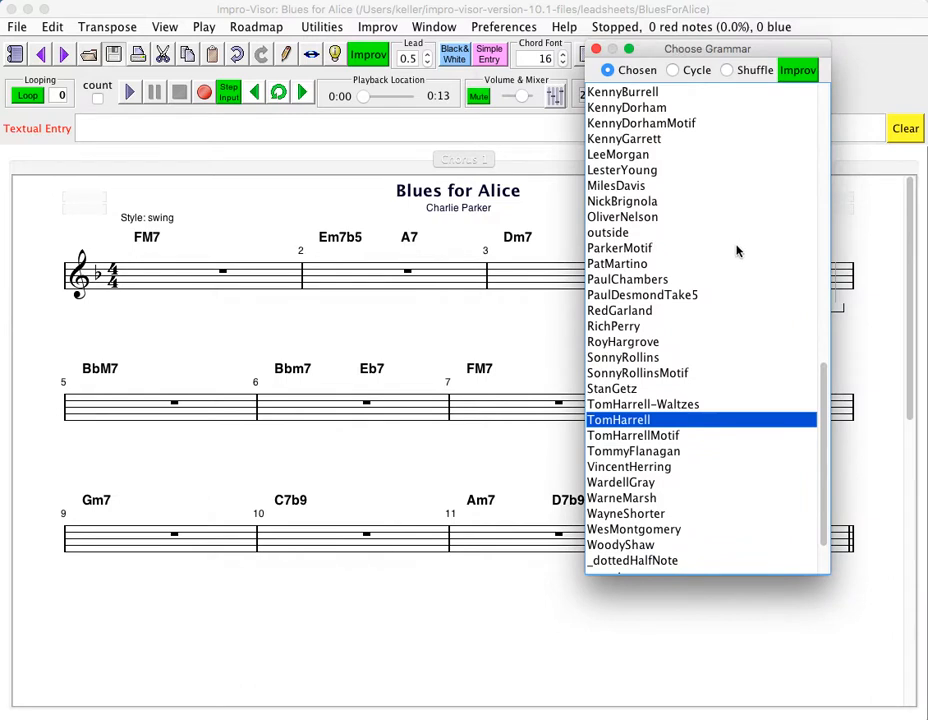
mouse_move(700, 276)
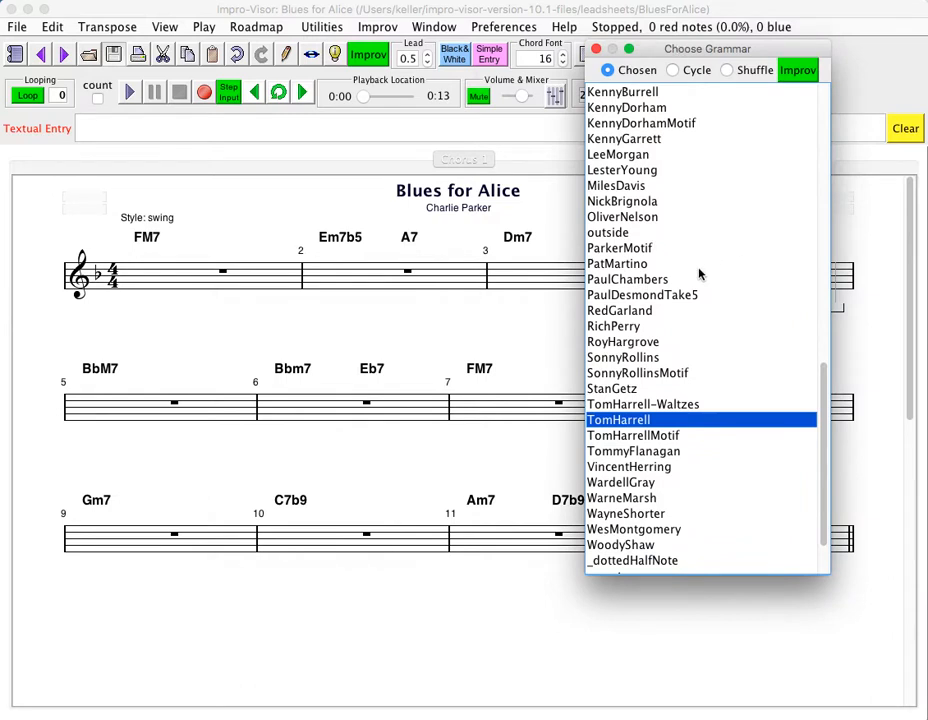
mouse_move(716, 288)
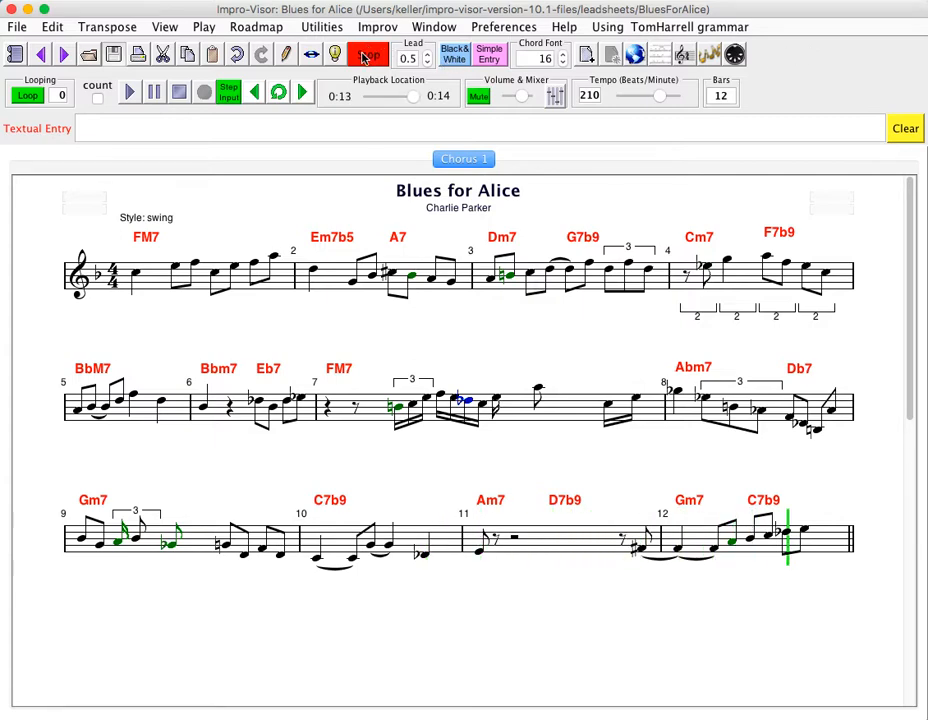
Step: Record the improvised chorus into BluesForAlice+ and bring up the Improv menu
left_click(368, 54)
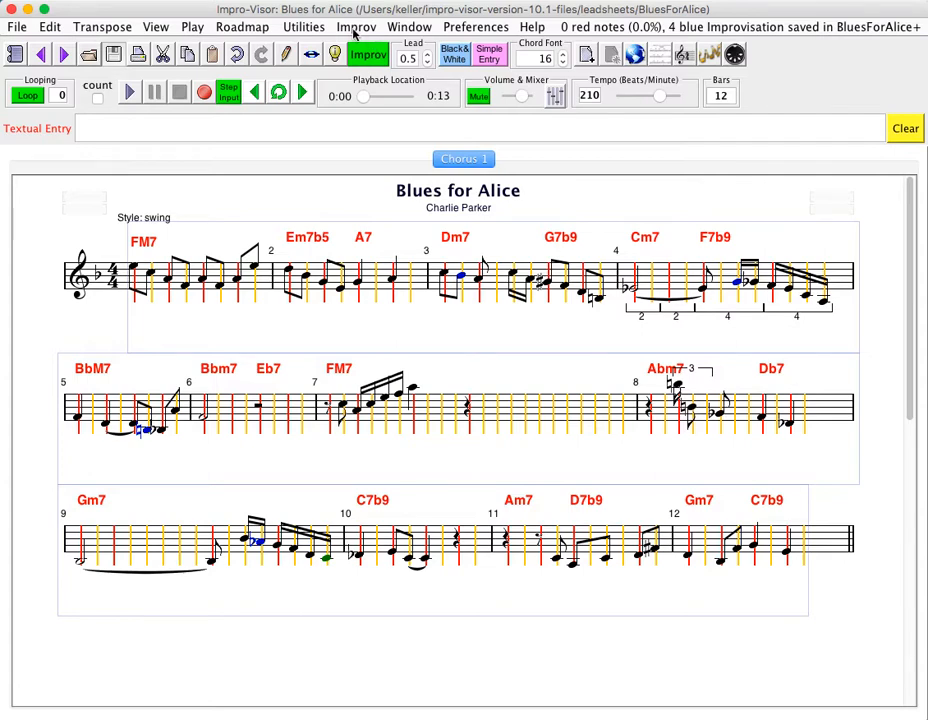
left_click(356, 26)
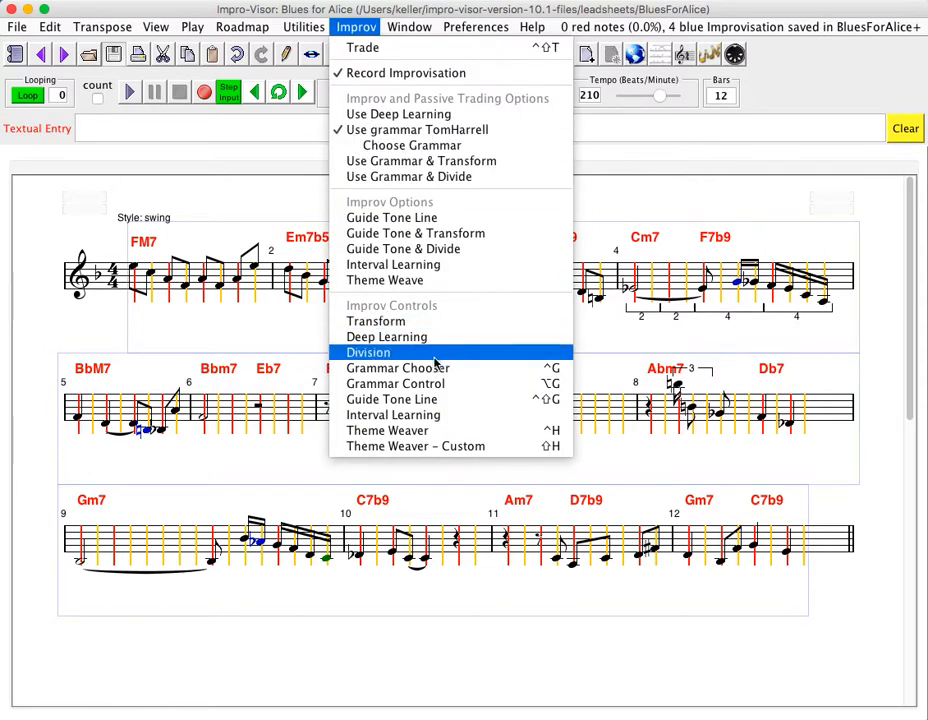
Step: Show the Grammar Learning steps in Grammar Control with _empty.grammar as the base
left_click(396, 384)
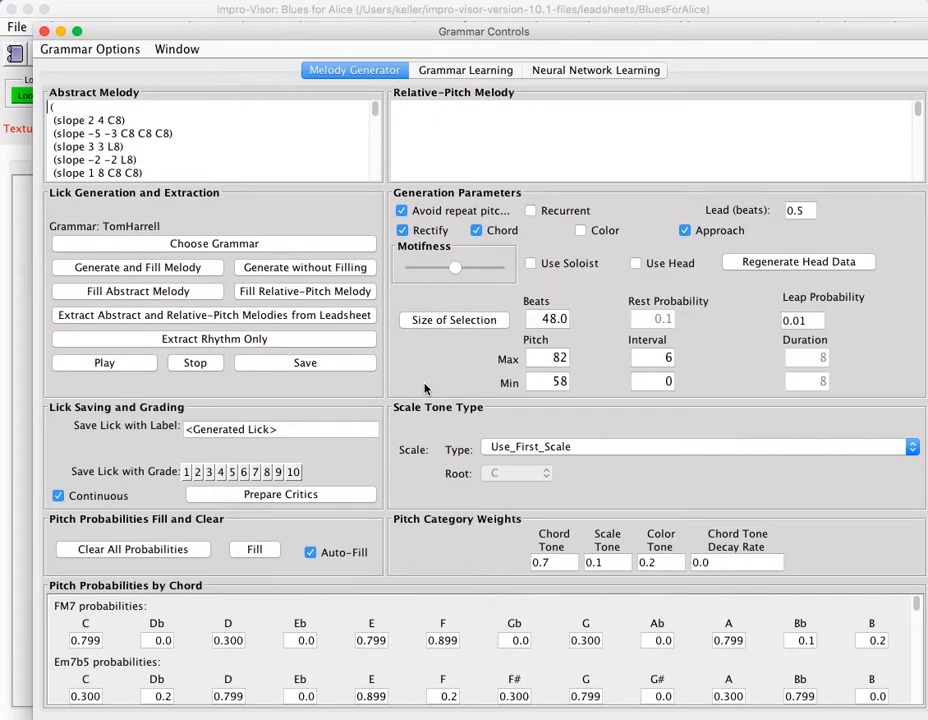
left_click(464, 70)
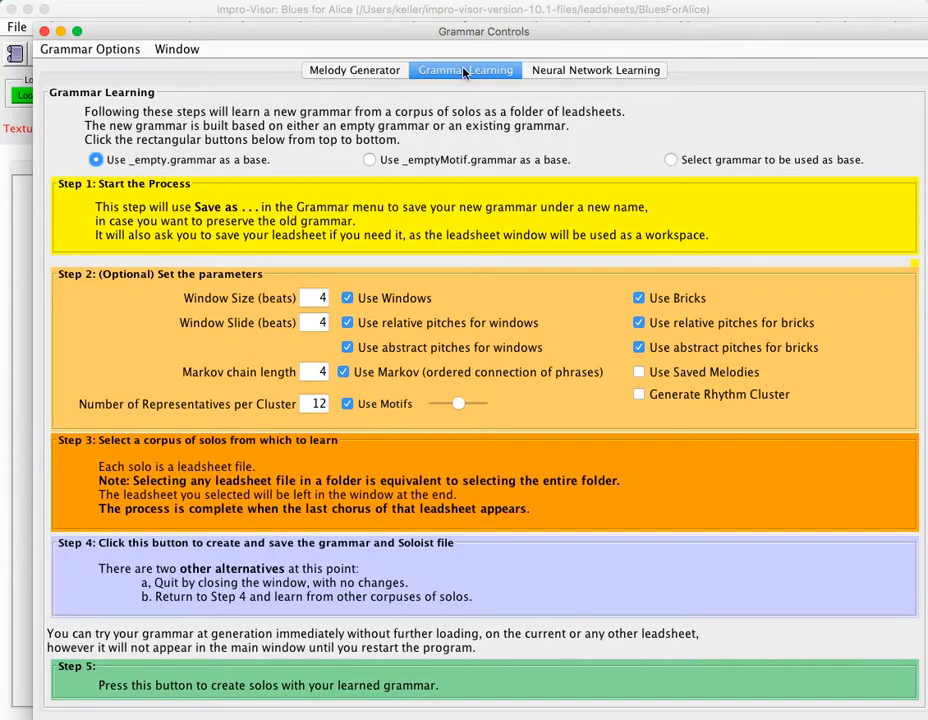
mouse_move(528, 316)
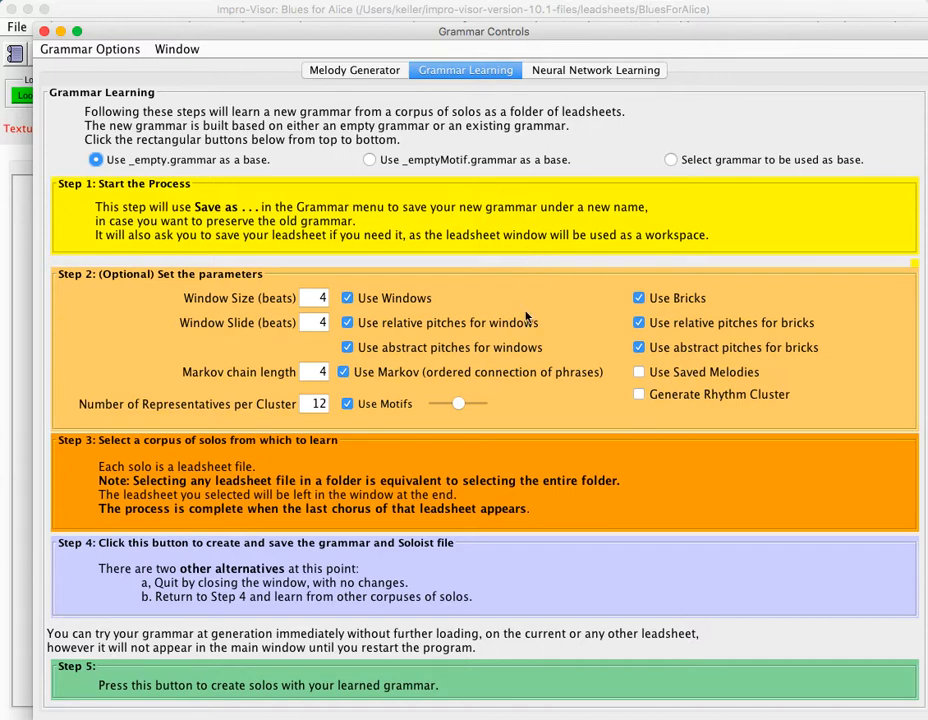
mouse_move(568, 560)
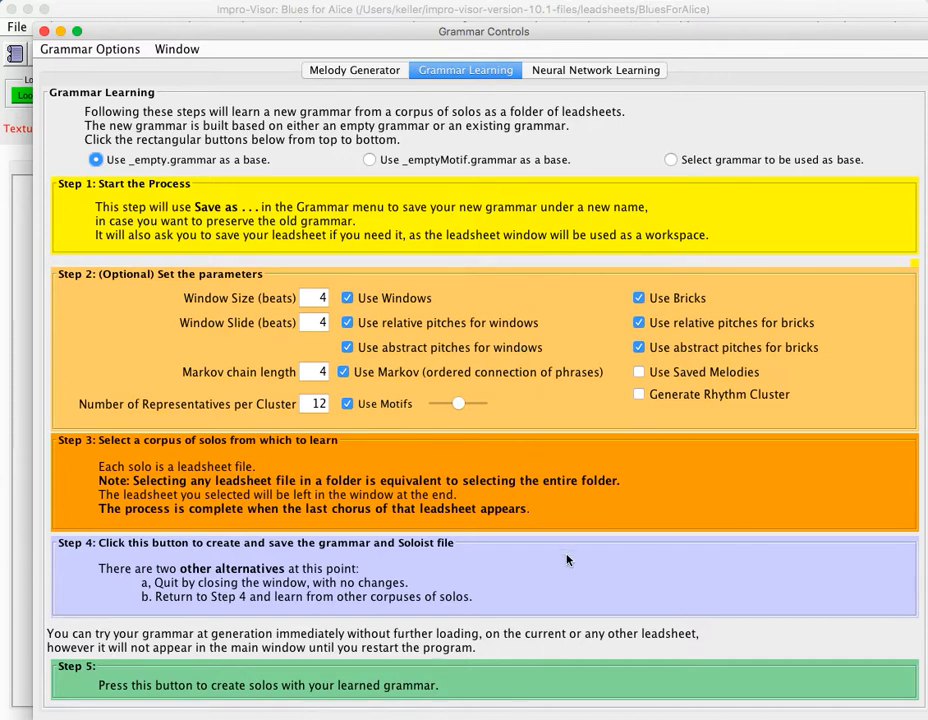
mouse_move(610, 56)
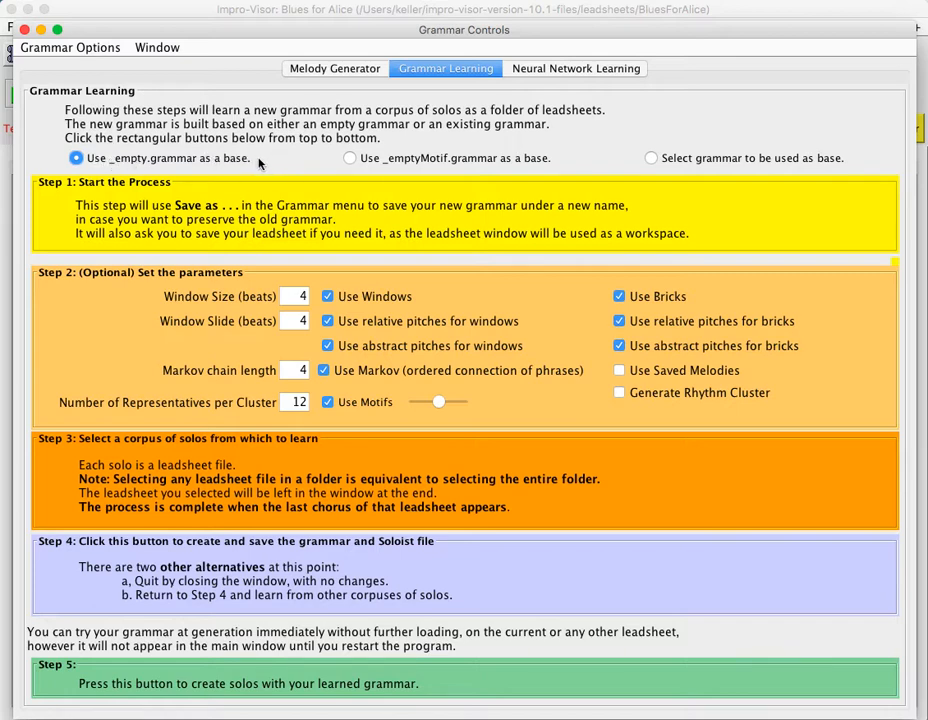
mouse_move(262, 168)
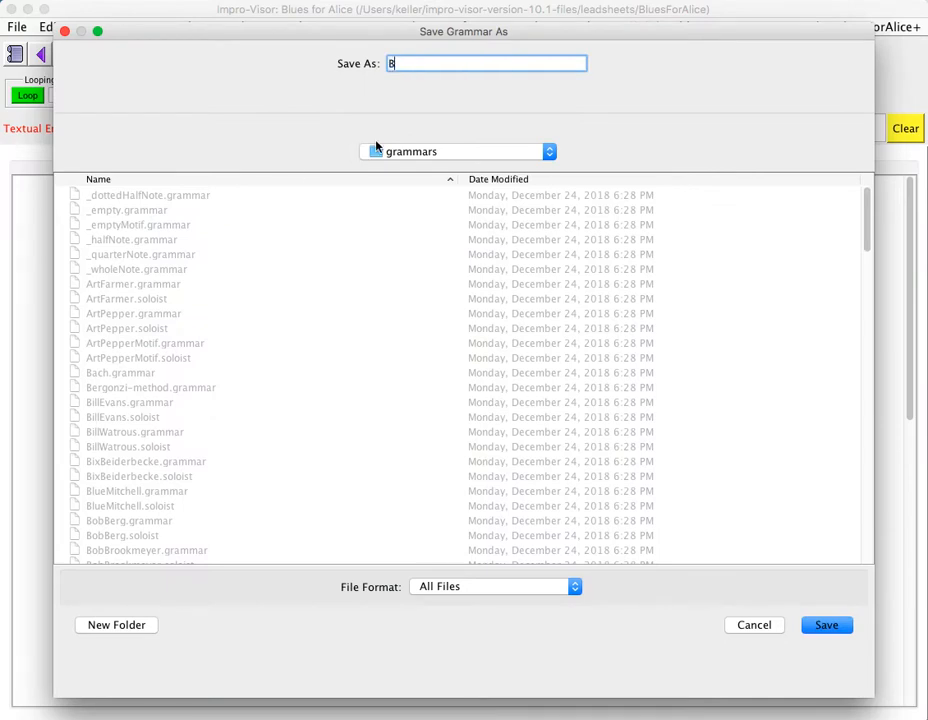
type("obK")
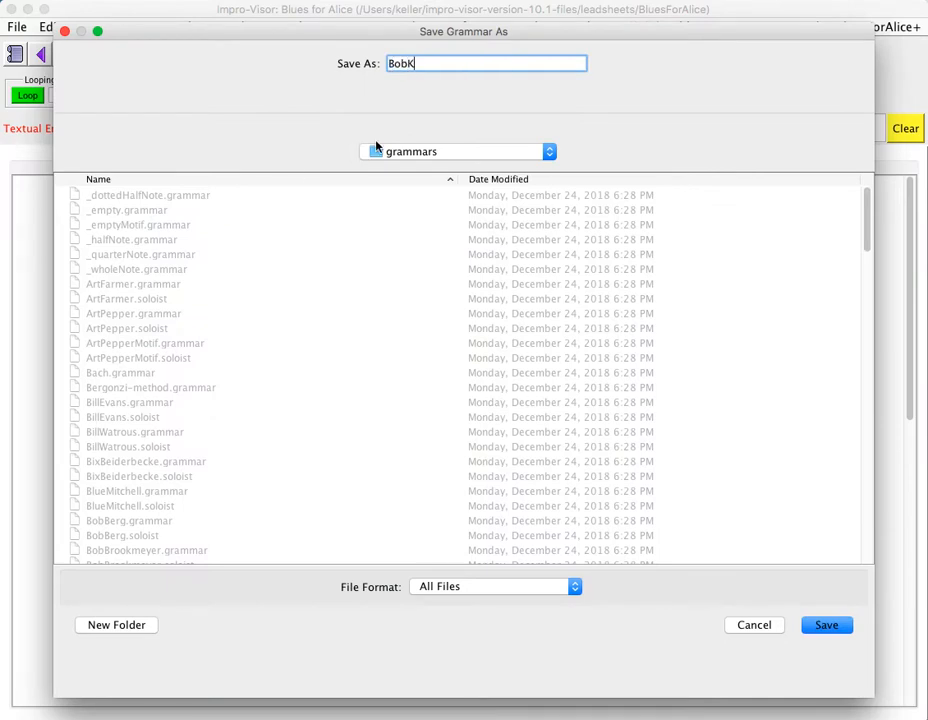
type("eller")
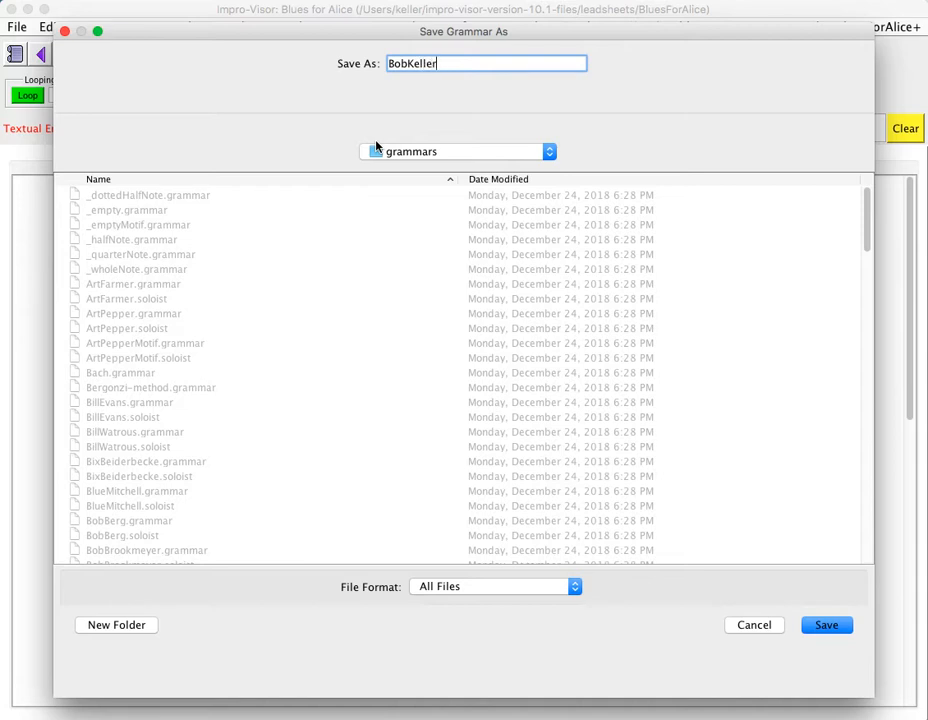
mouse_move(628, 410)
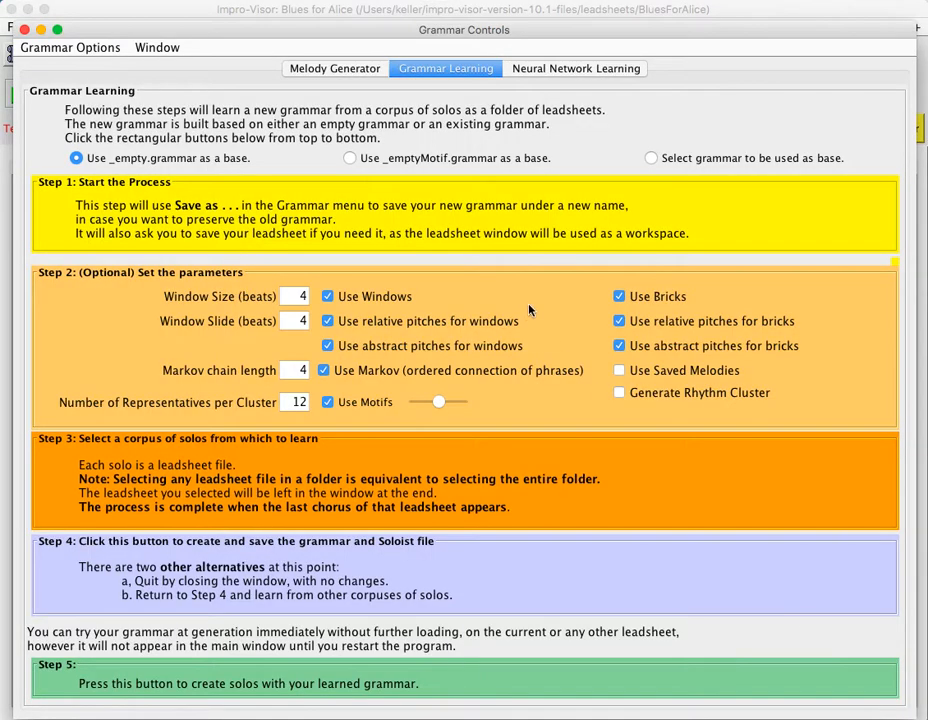
mouse_move(556, 340)
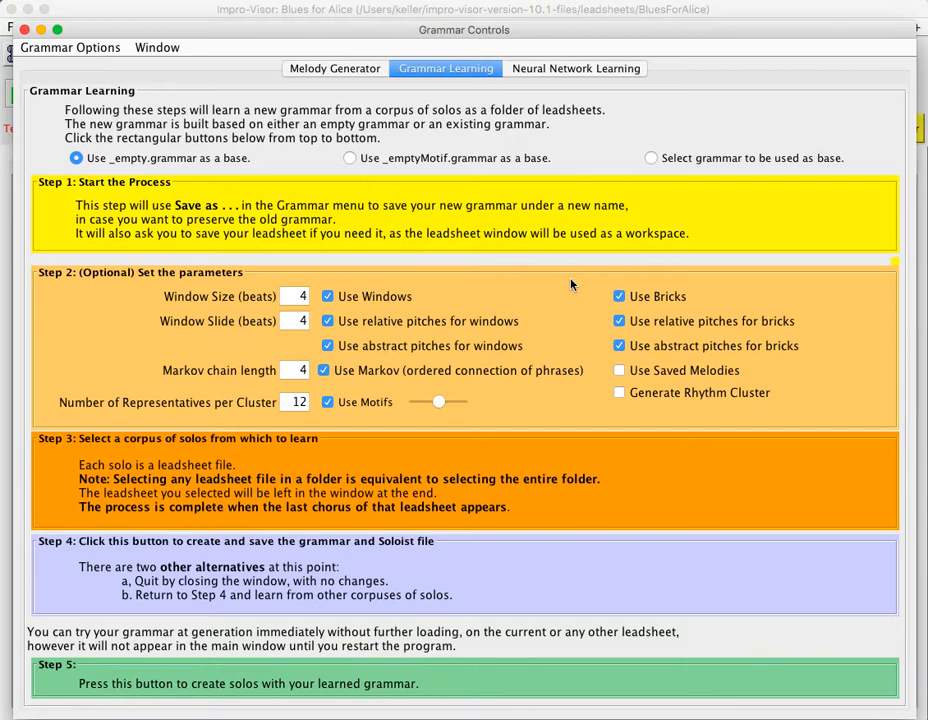
mouse_move(614, 448)
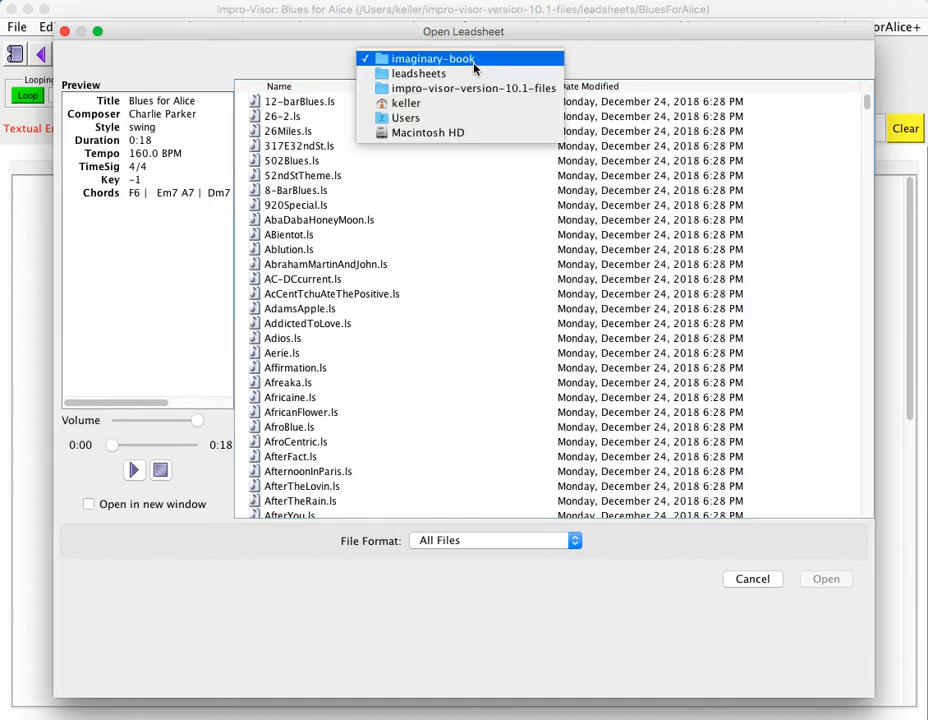
Step: Go into leadsheets/SolosForGrammarLearning and select AireginSolo.ls for preview
left_click(418, 72)
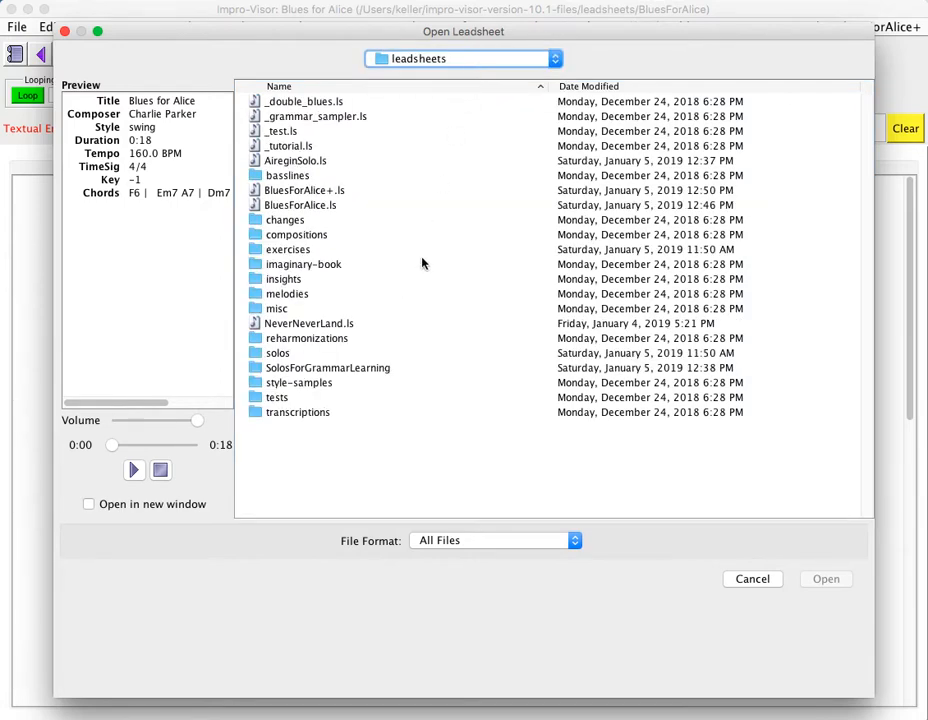
double_click(328, 368)
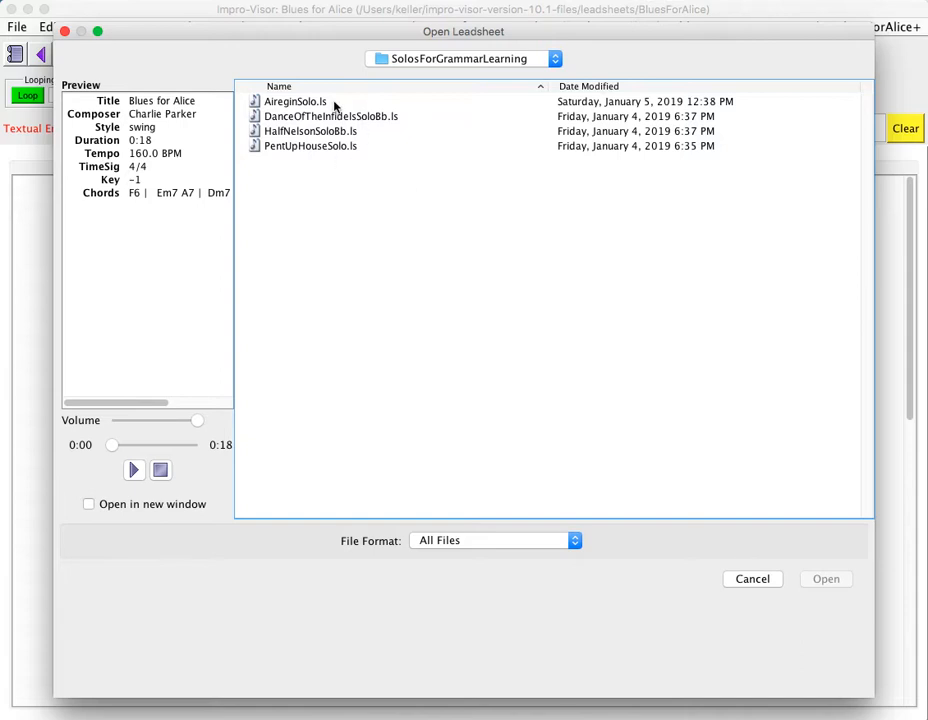
mouse_move(378, 152)
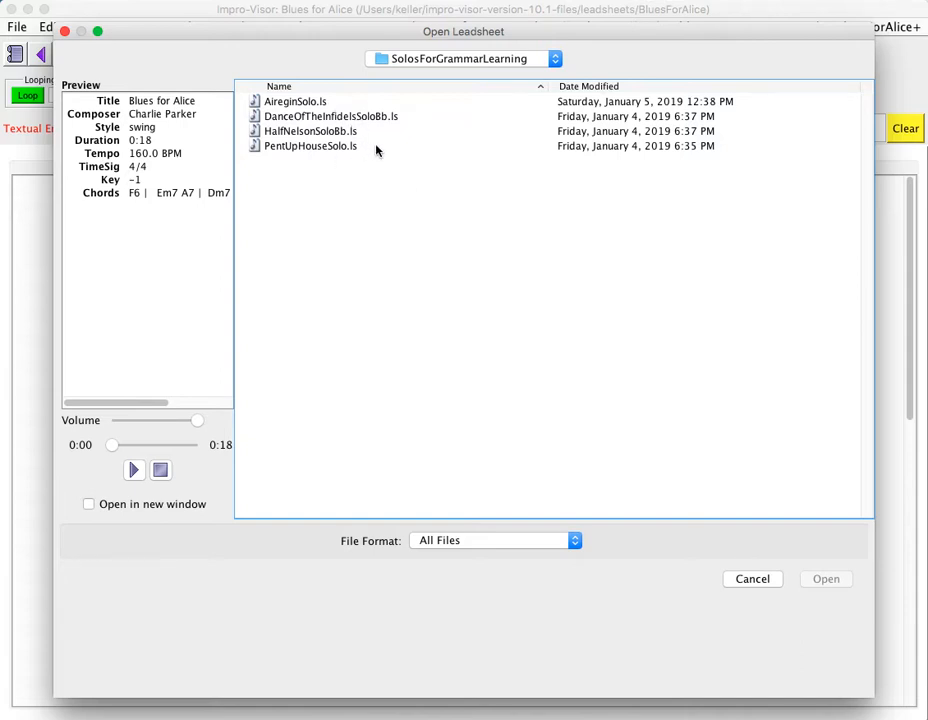
mouse_move(356, 152)
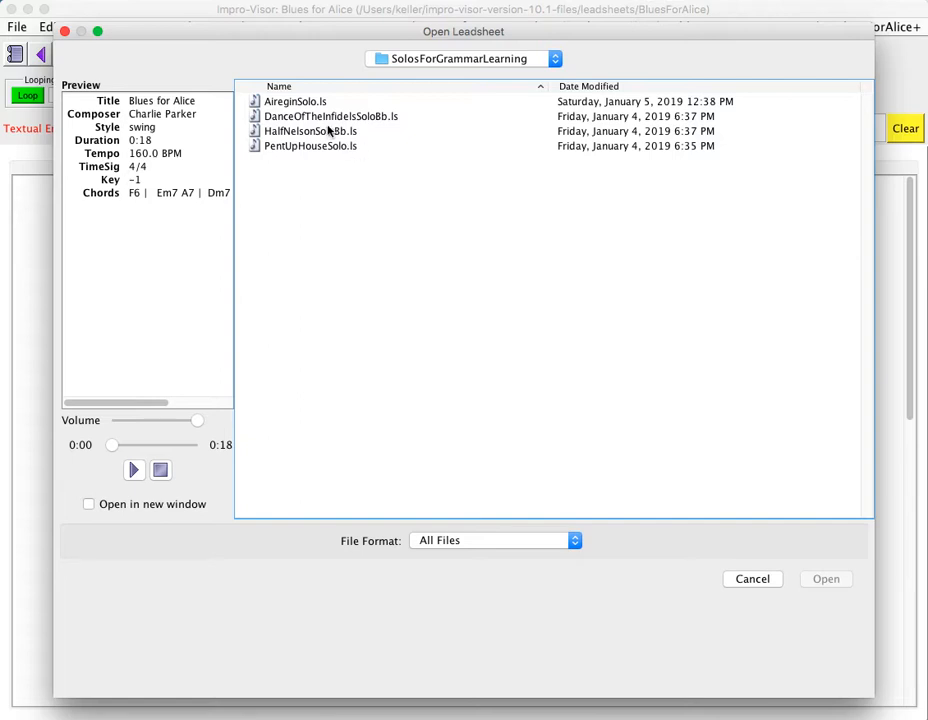
mouse_move(336, 144)
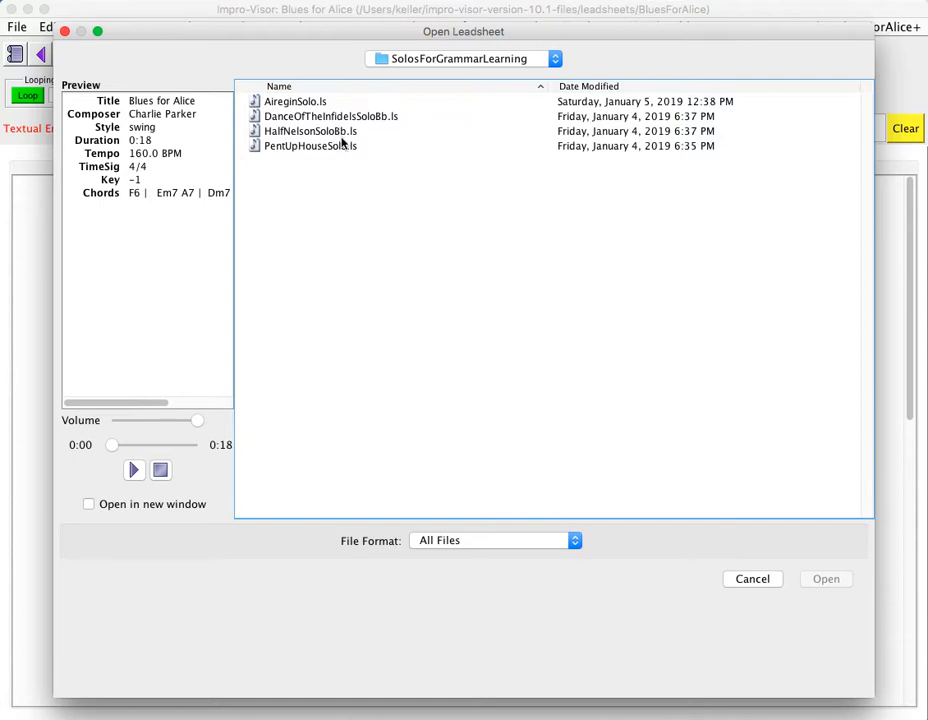
mouse_move(340, 150)
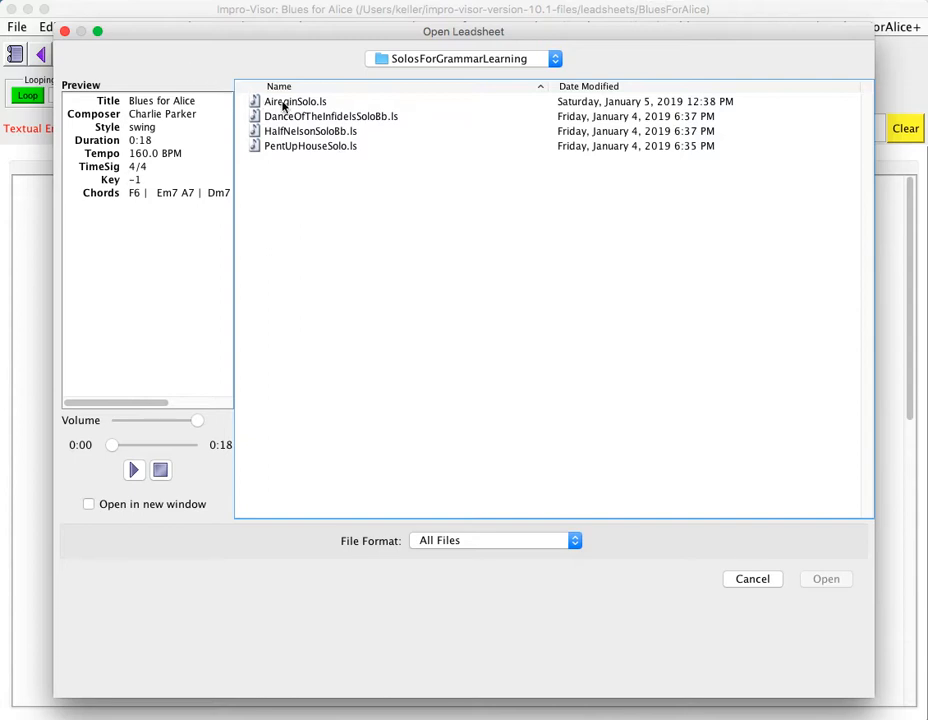
mouse_move(336, 108)
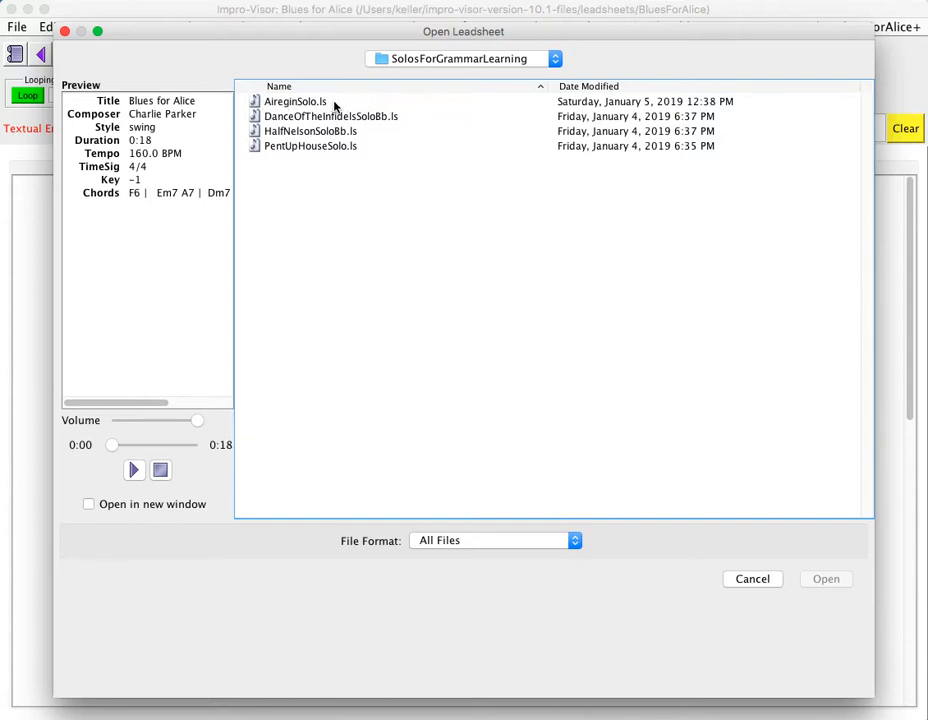
left_click(296, 100)
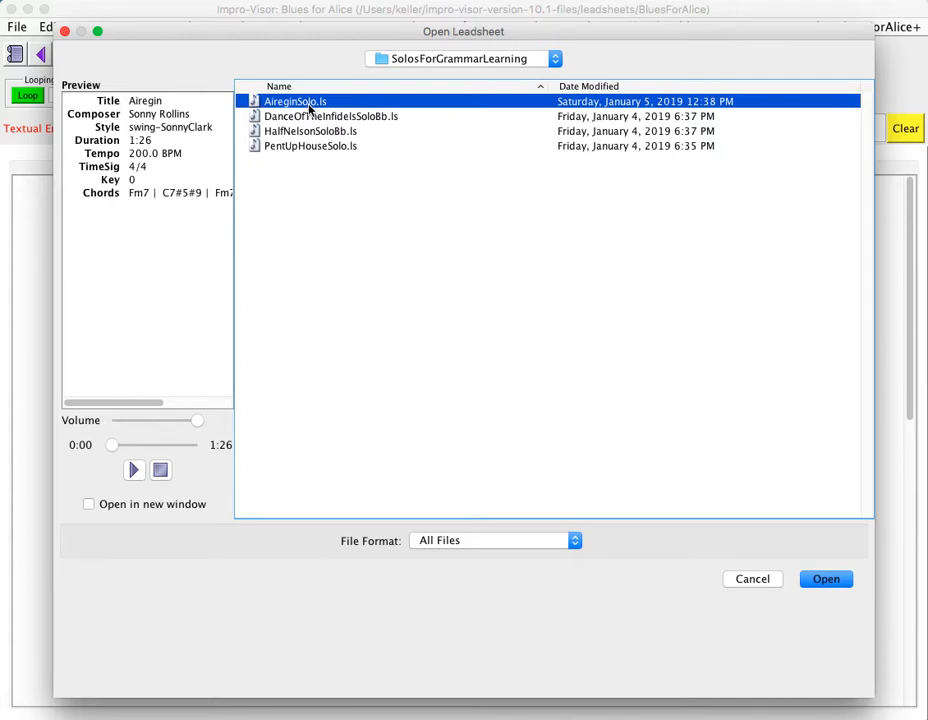
mouse_move(404, 152)
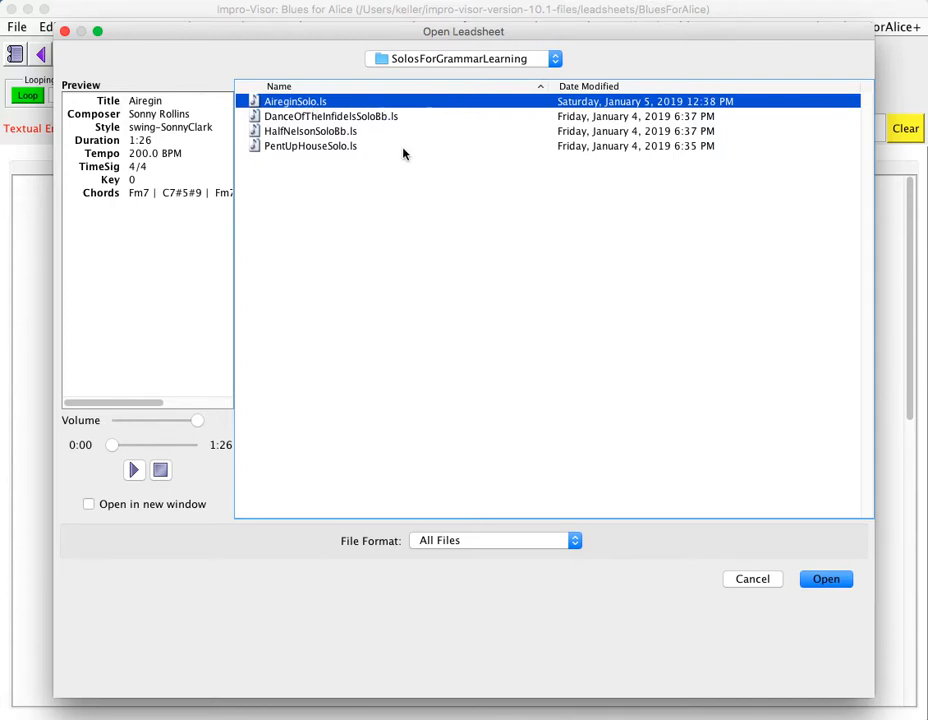
mouse_move(434, 220)
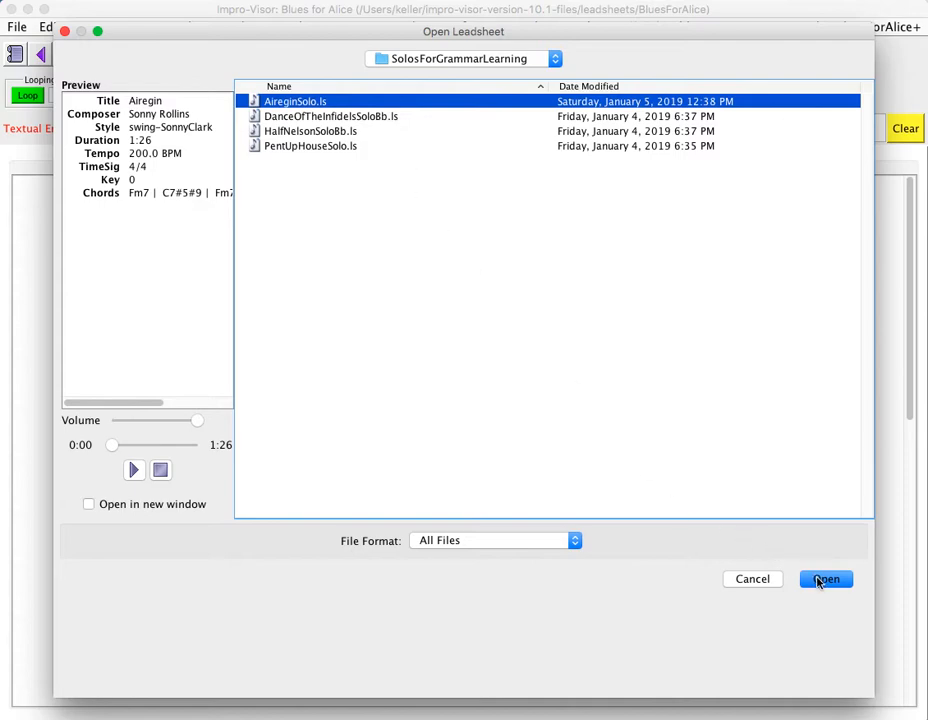
Step: Use the SolosForGrammarLearning folder as the corpus and let its solos load
left_click(824, 580)
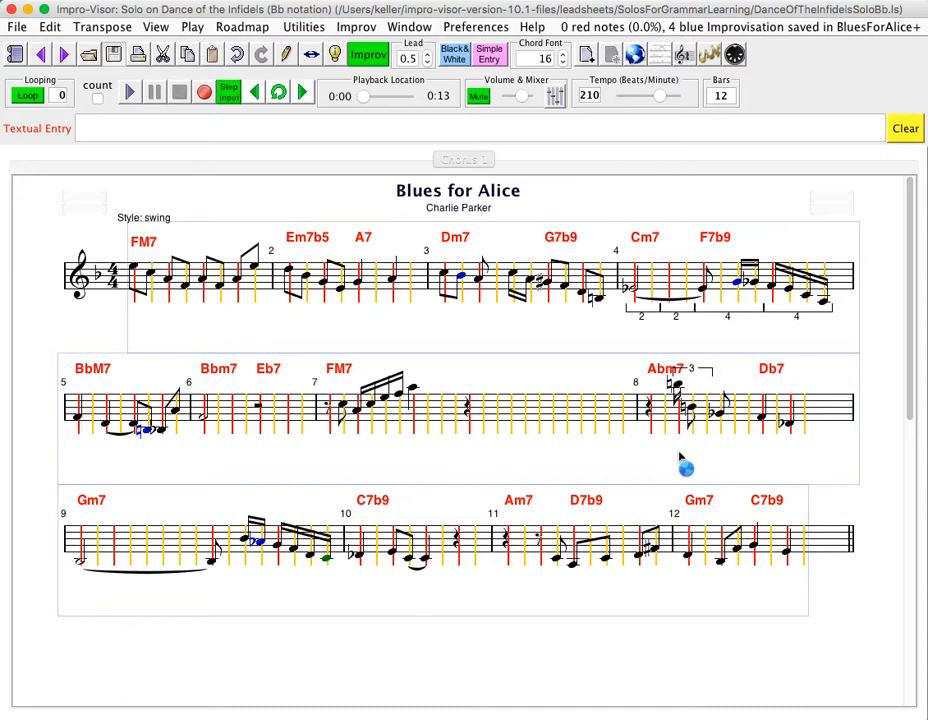
mouse_move(680, 456)
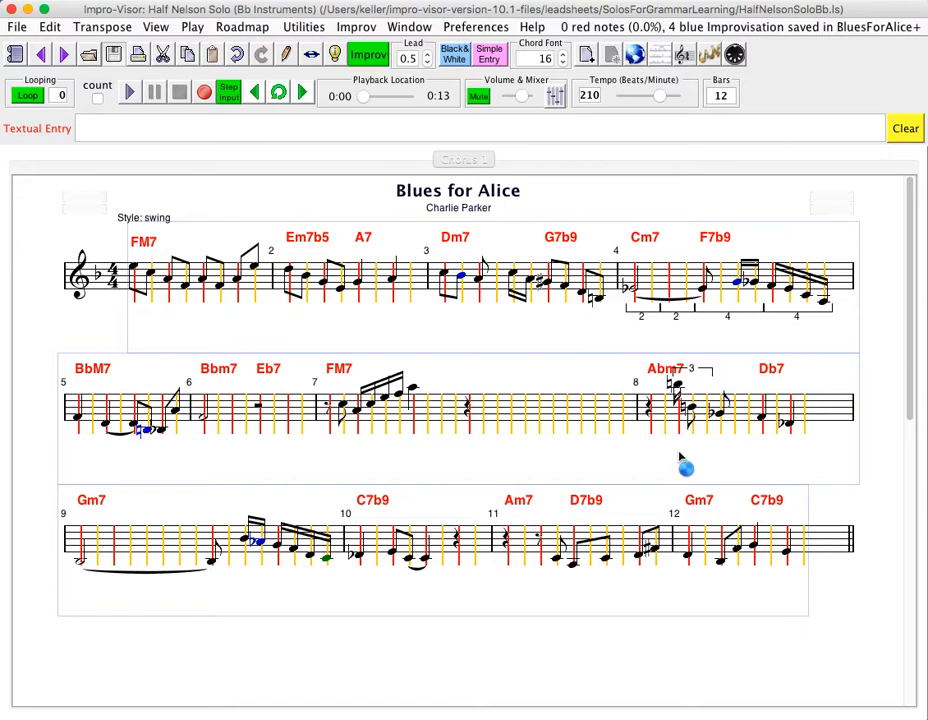
mouse_move(680, 458)
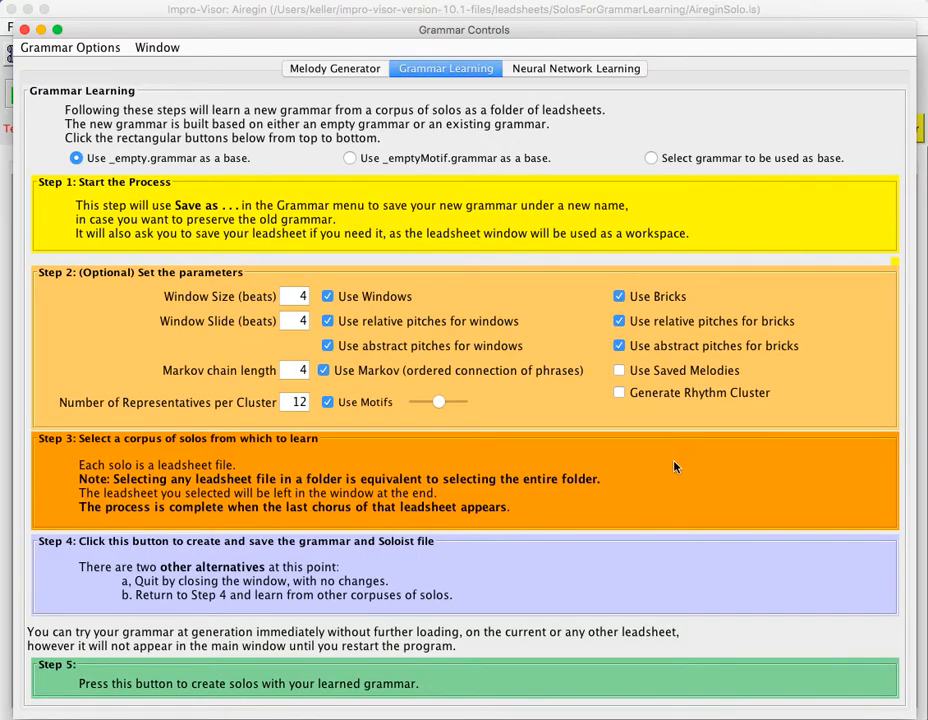
mouse_move(450, 580)
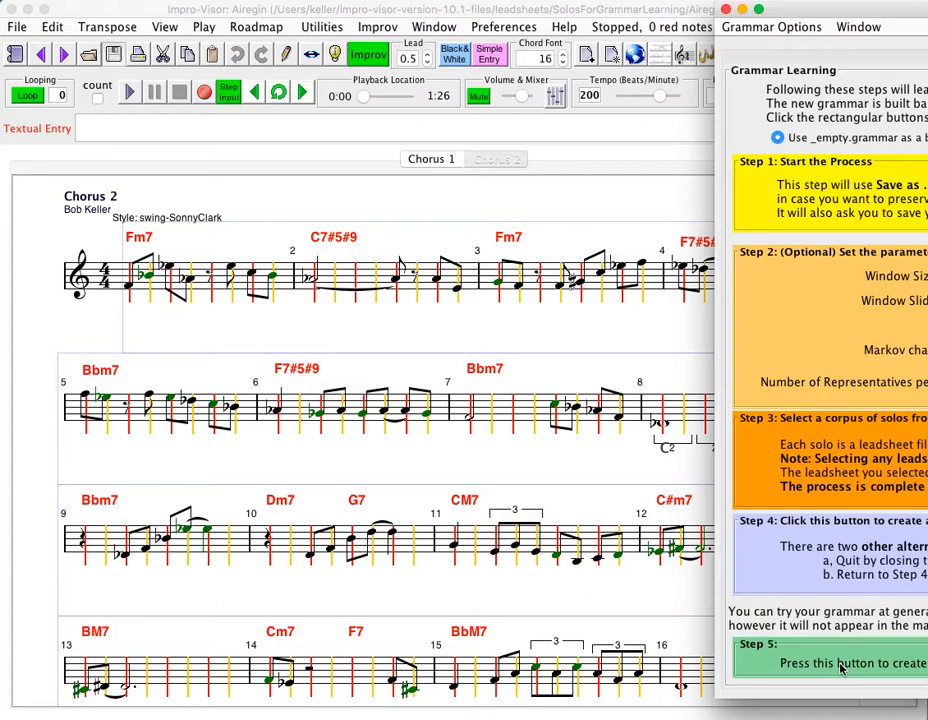
Step: Run Step 5 to finish learning the grammar from the loaded solos
left_click(128, 92)
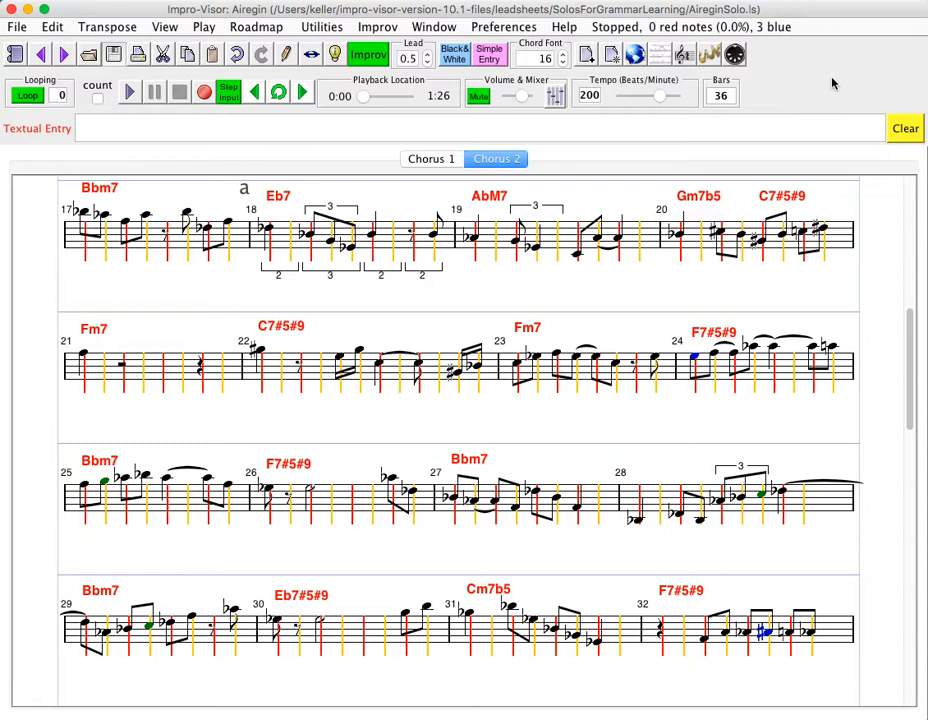
mouse_move(396, 40)
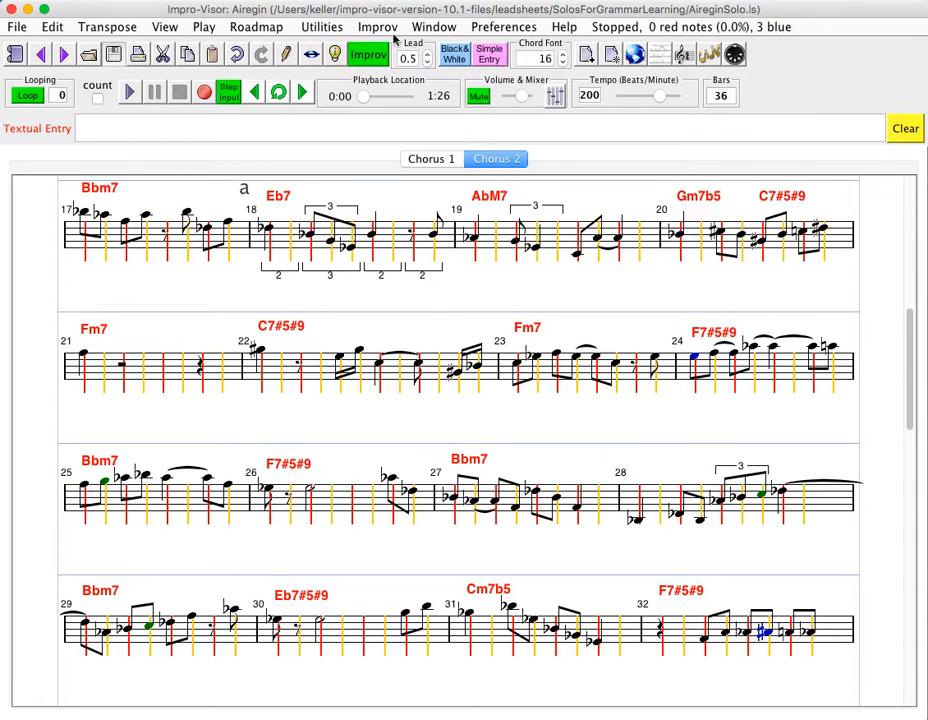
left_click(376, 26)
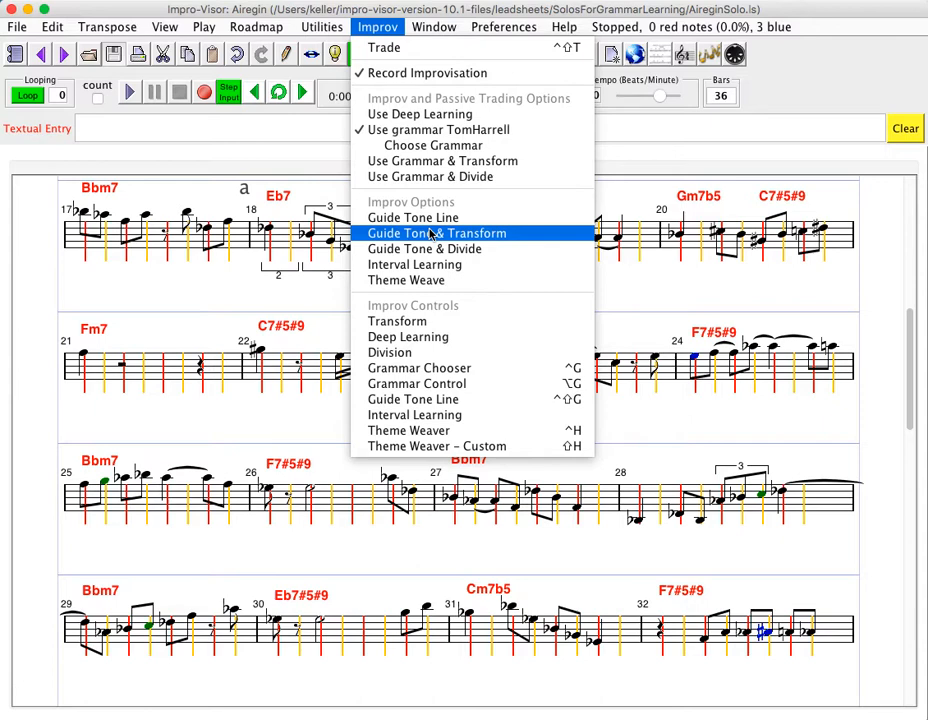
mouse_move(412, 216)
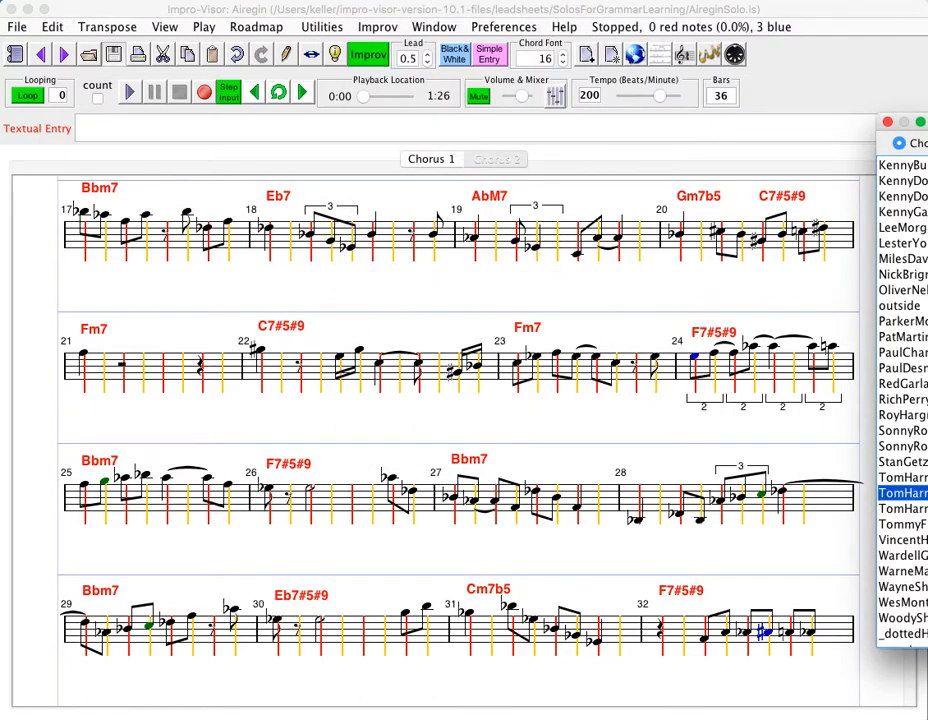
scroll("up", 3)
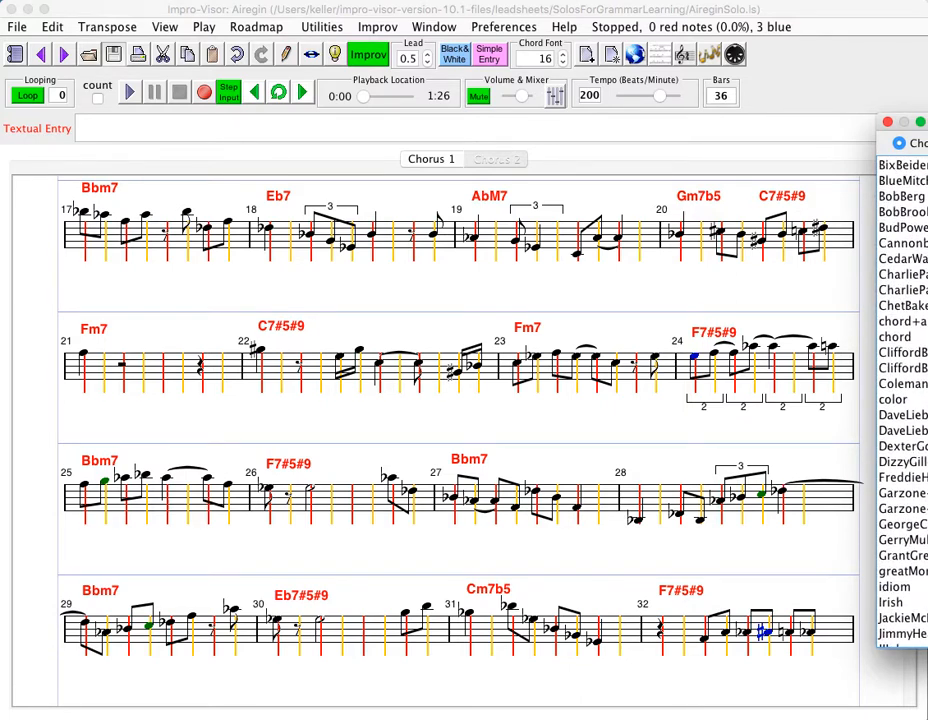
scroll("up", 3)
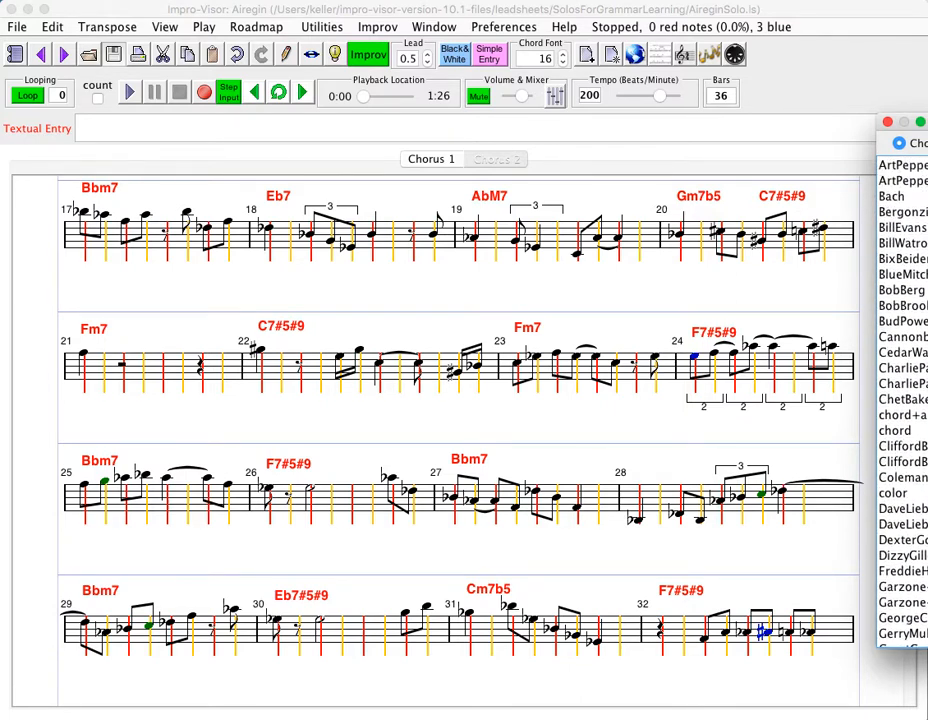
mouse_move(888, 124)
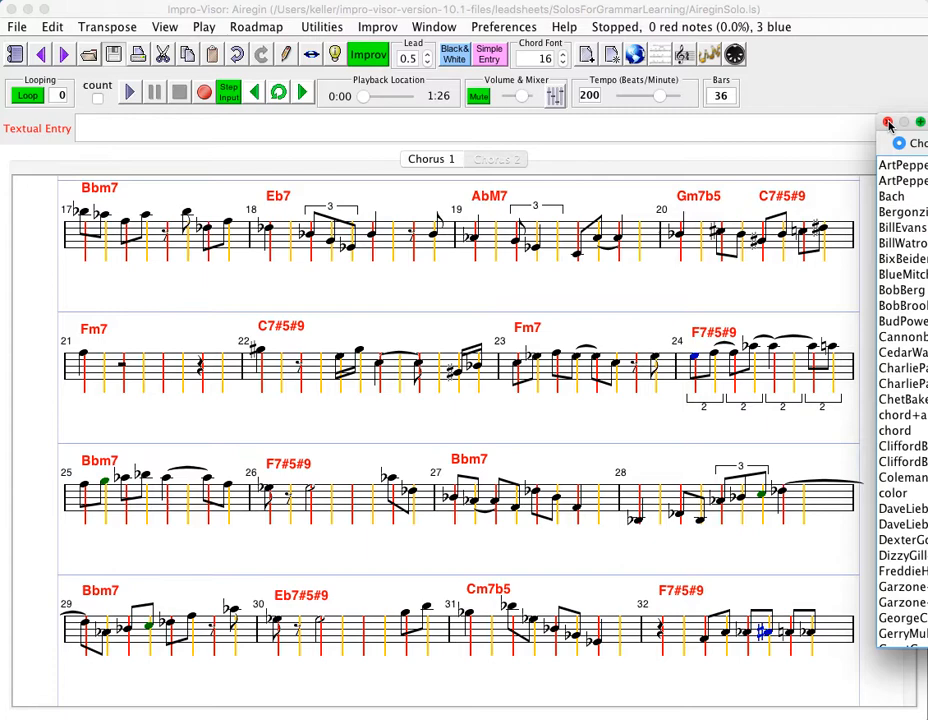
left_click(888, 122)
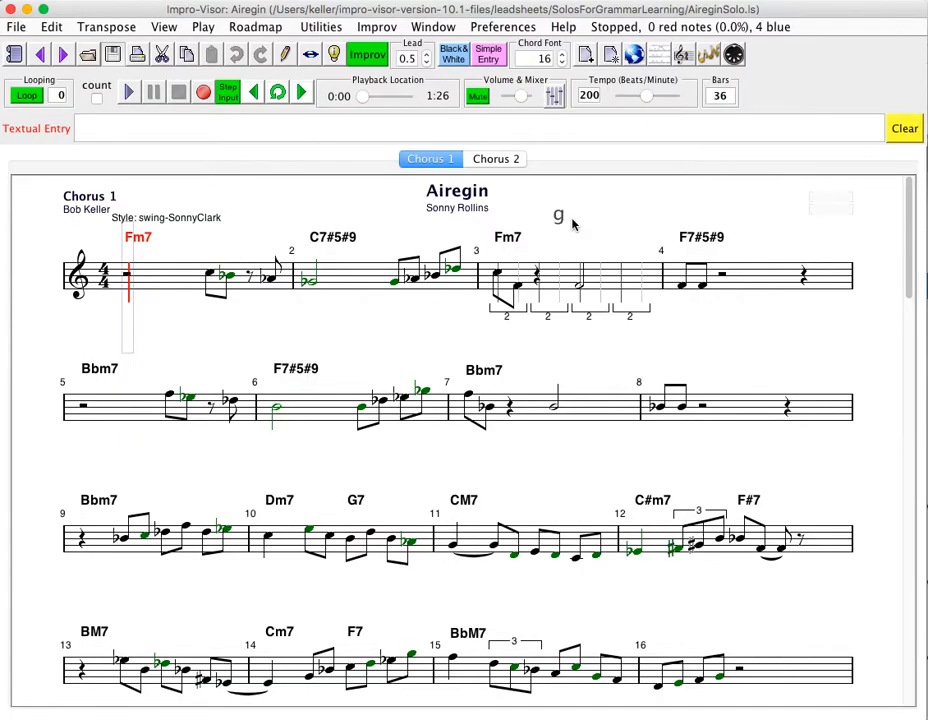
Step: Reopen BluesForAlice.ls from the recent leadsheets in the same window
left_click(16, 26)
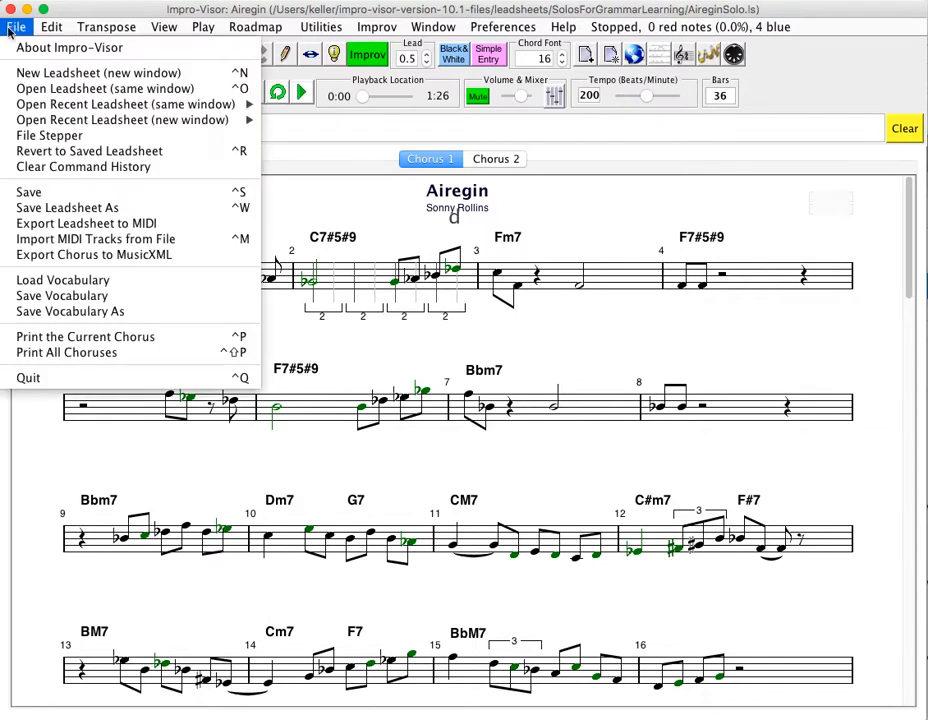
mouse_move(126, 104)
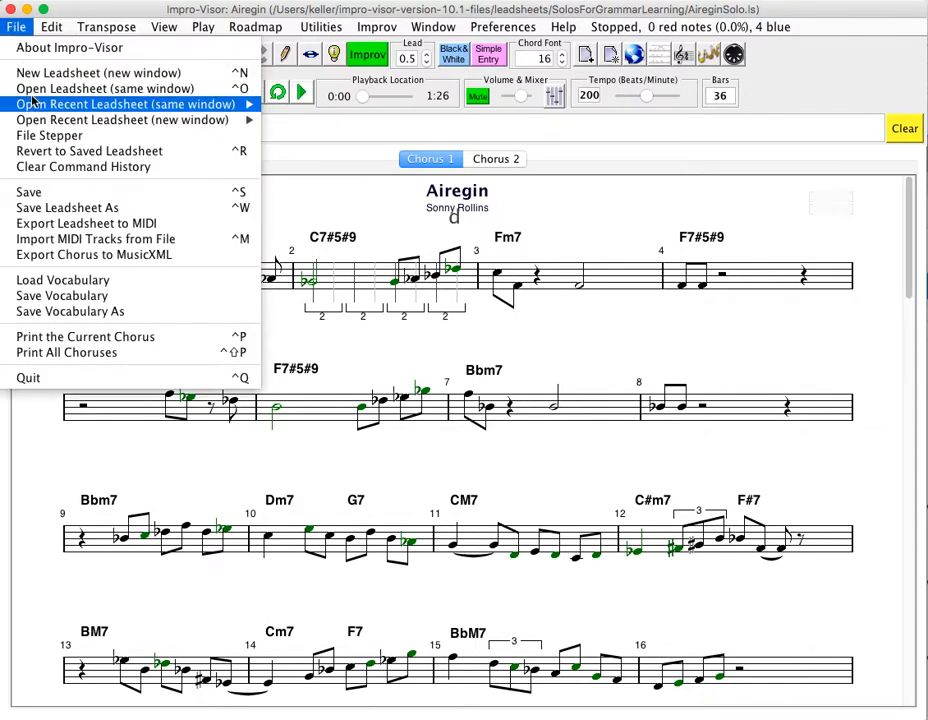
left_click(126, 104)
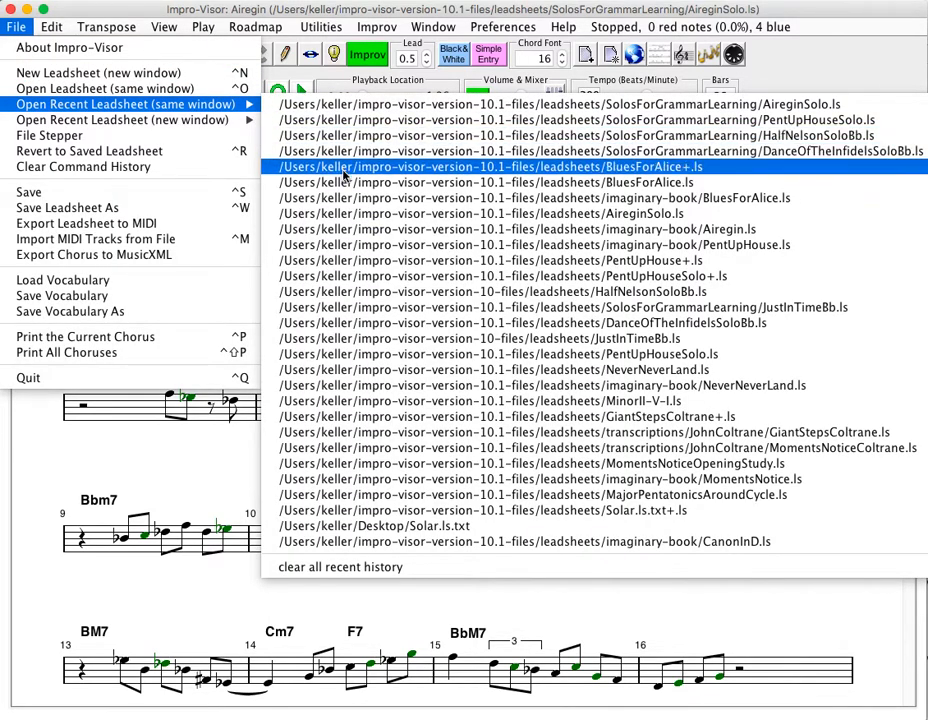
left_click(480, 168)
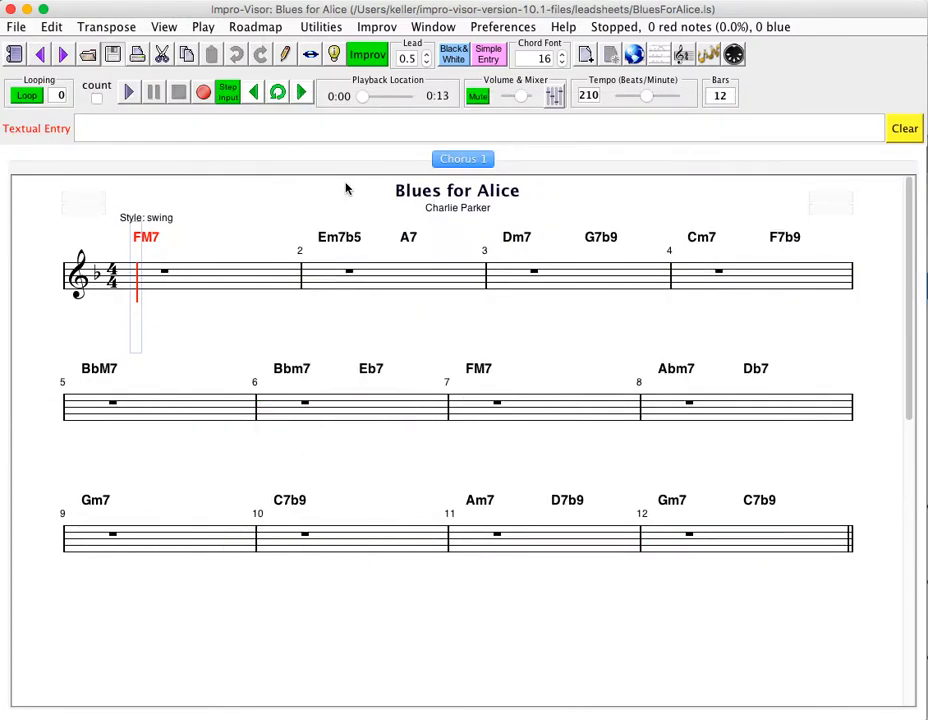
mouse_move(408, 128)
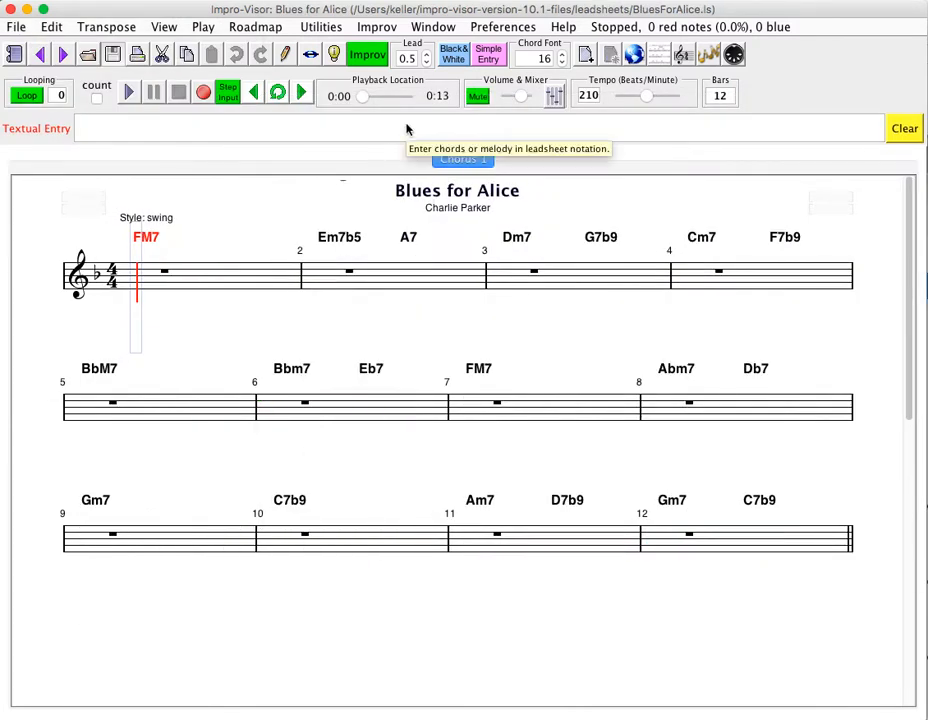
Step: Select the BobKeller grammar and generate an improvised chorus over Blues for Alice
left_click(376, 26)
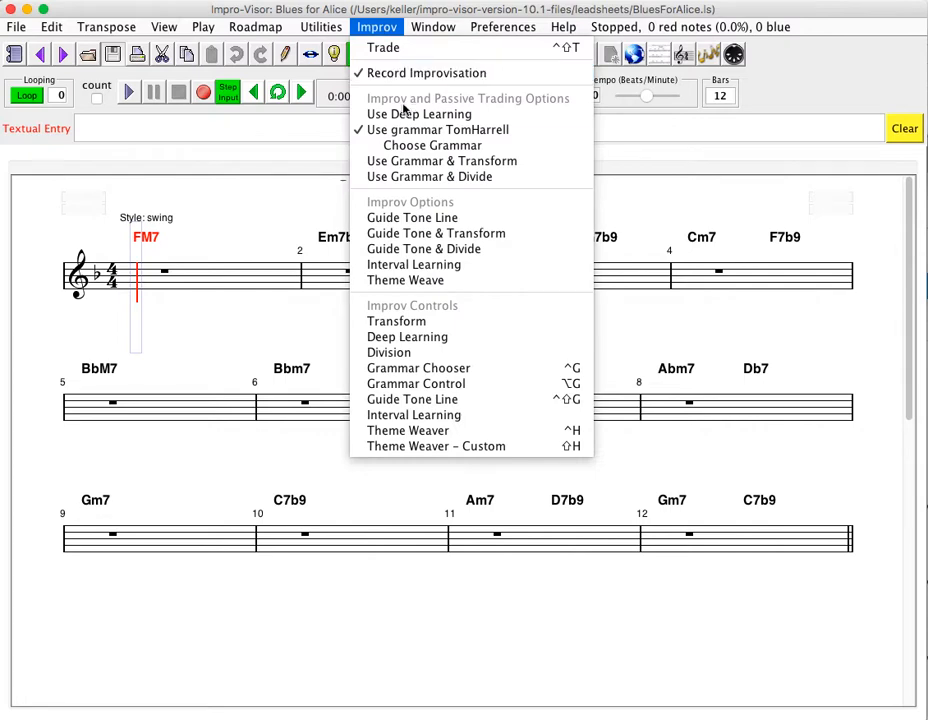
left_click(432, 144)
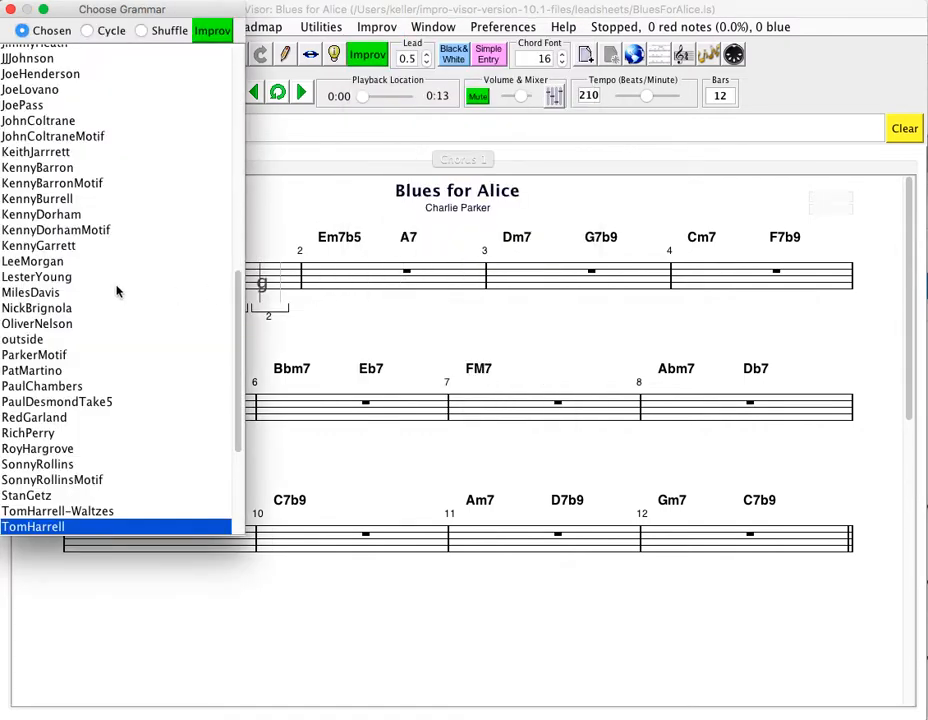
scroll("up", 3)
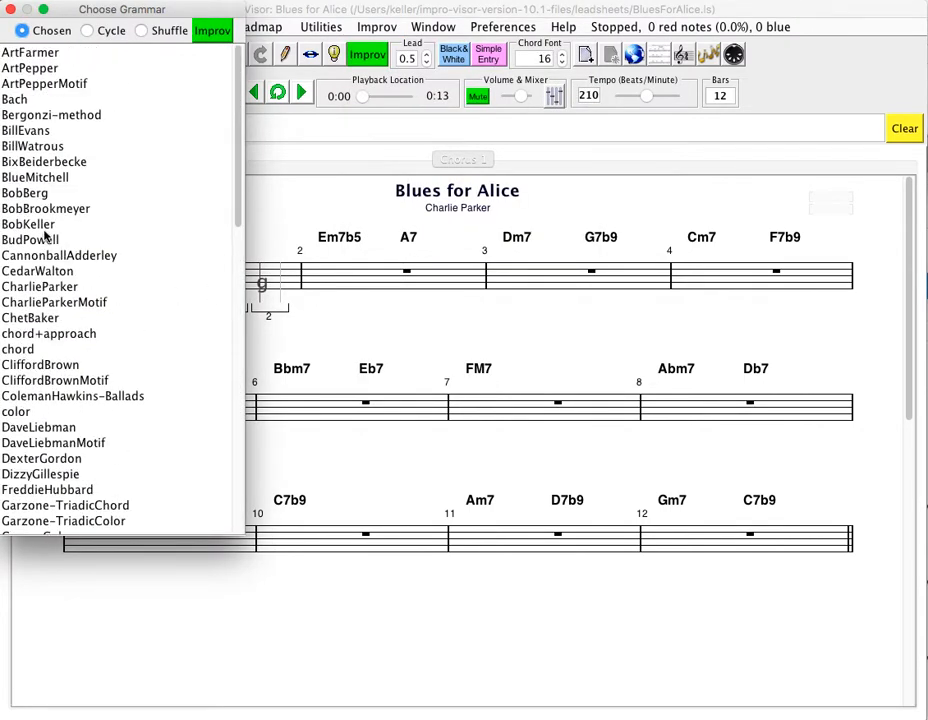
left_click(28, 224)
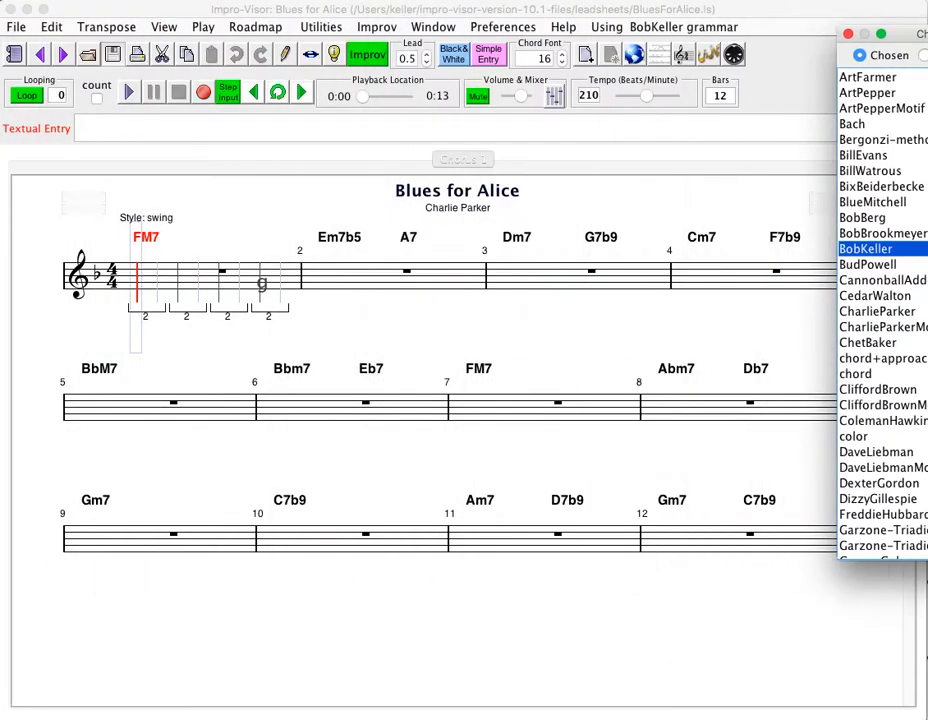
left_click(128, 92)
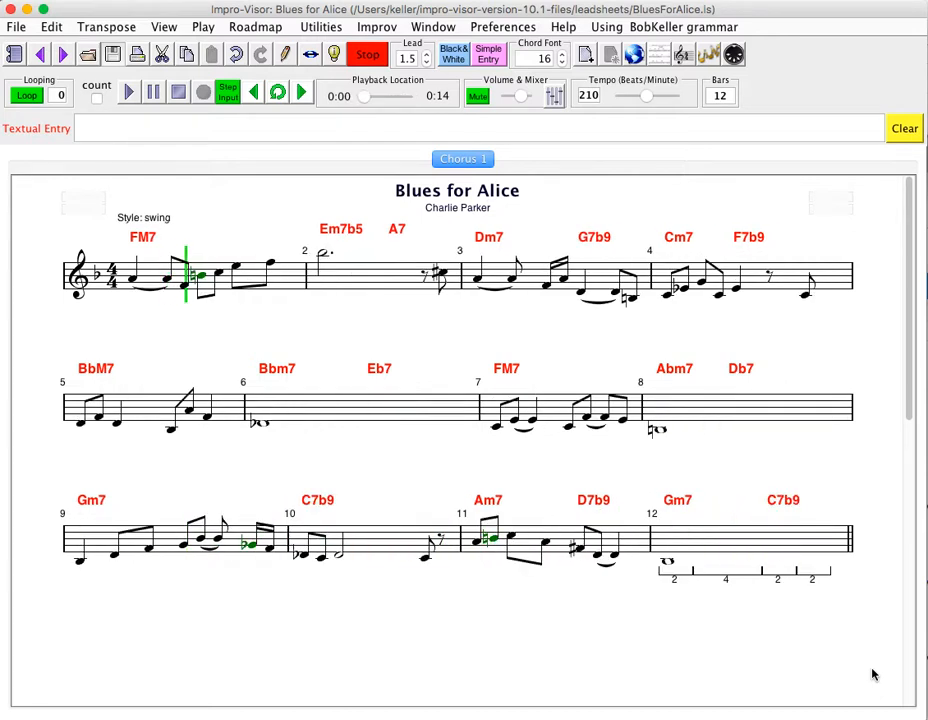
Step: Improvise a newer BobKeller chorus and save it into BluesForAlice+
left_click(128, 92)
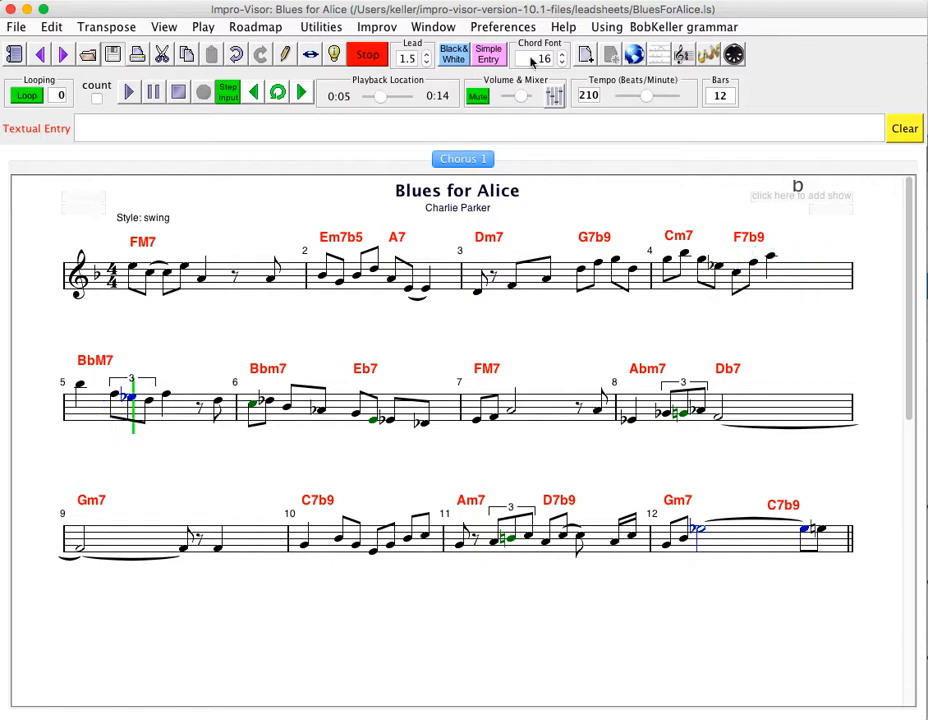
left_click(368, 54)
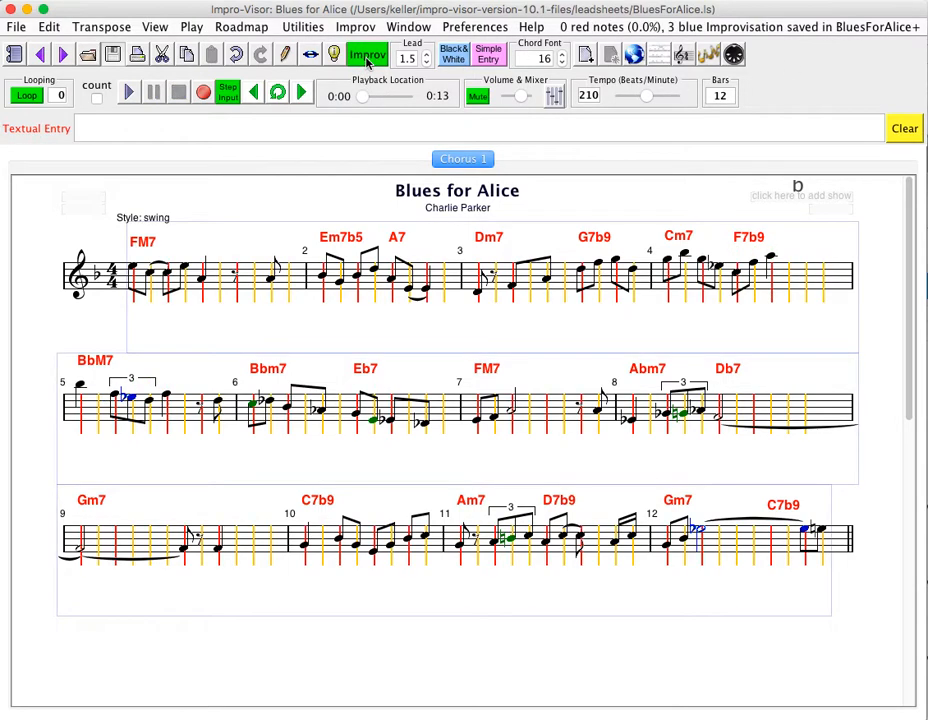